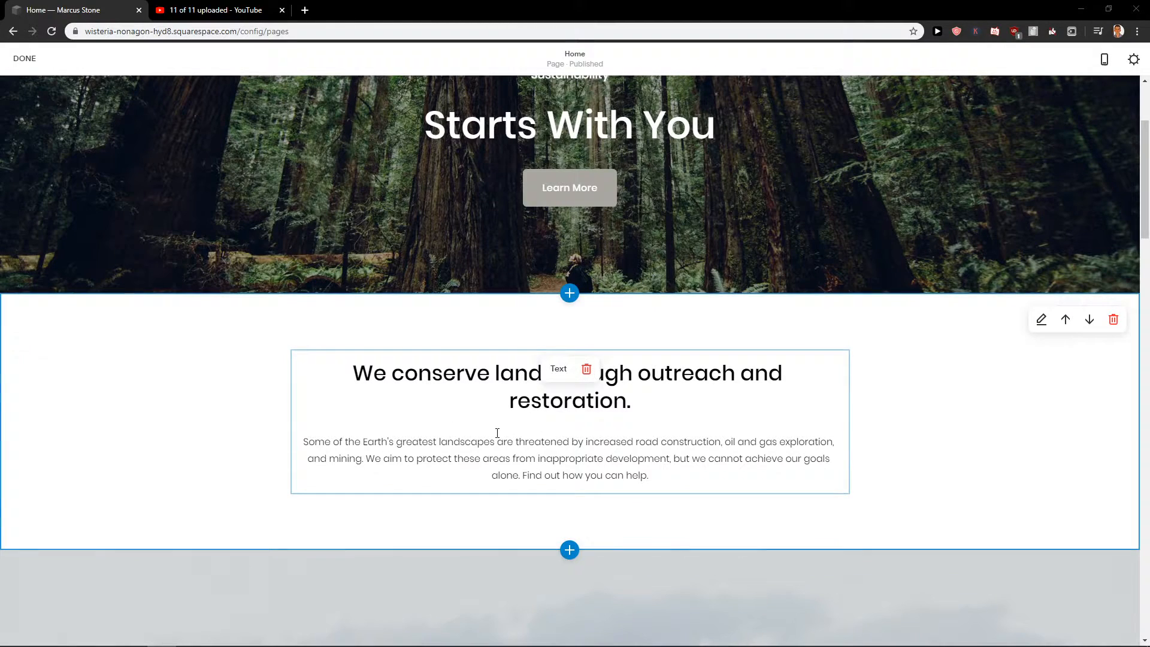
# Add a blank section below the land-conservation text section on the home page
pyautogui.scroll(-3)
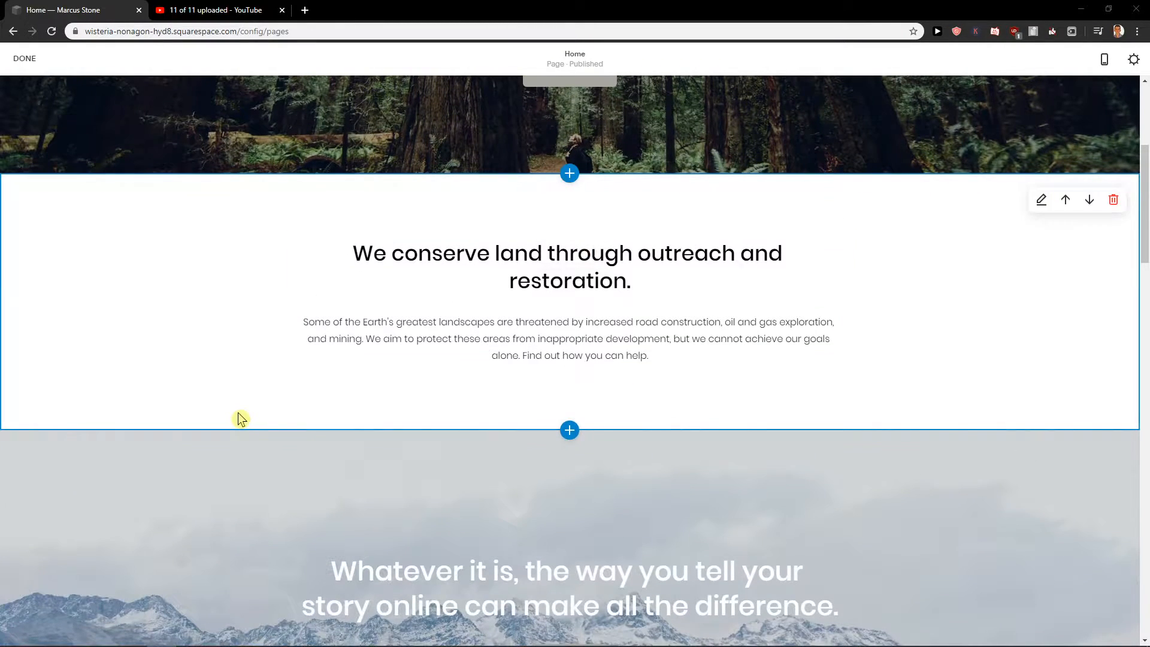
pyautogui.moveTo(201, 343)
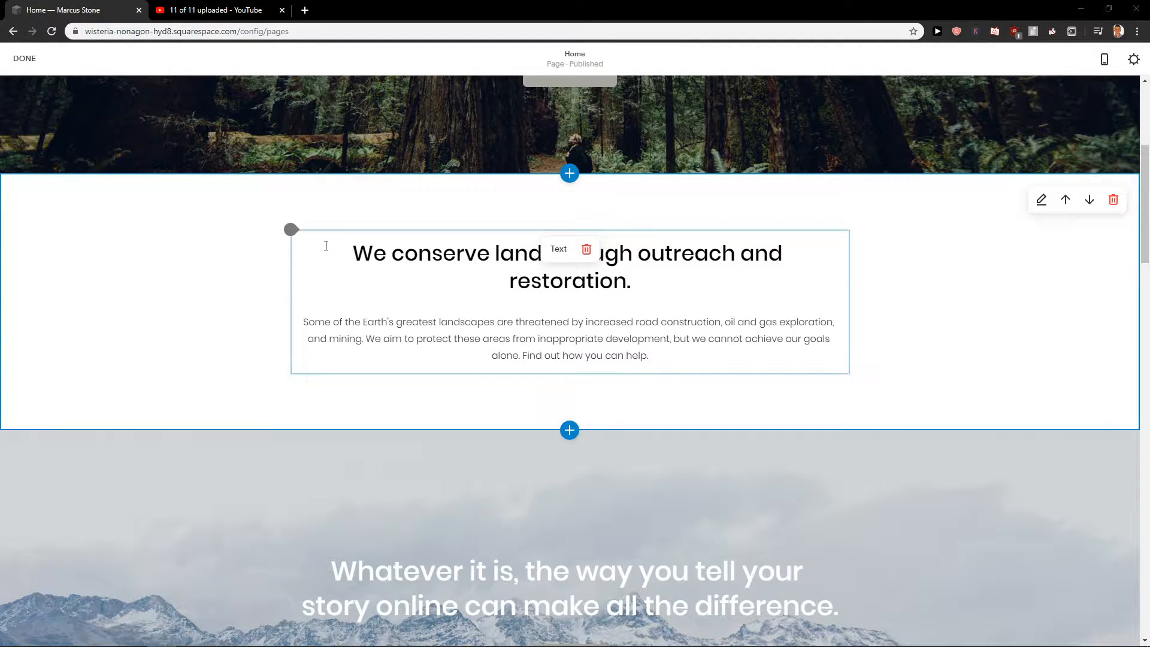
pyautogui.scroll(3)
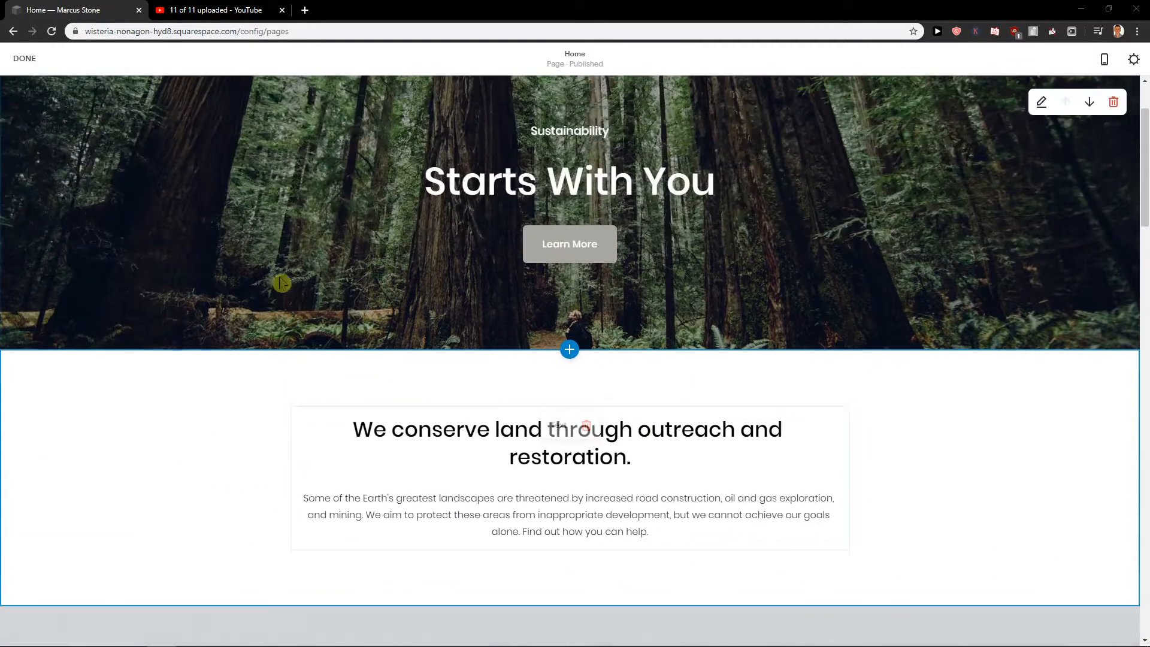
pyautogui.scroll(-3)
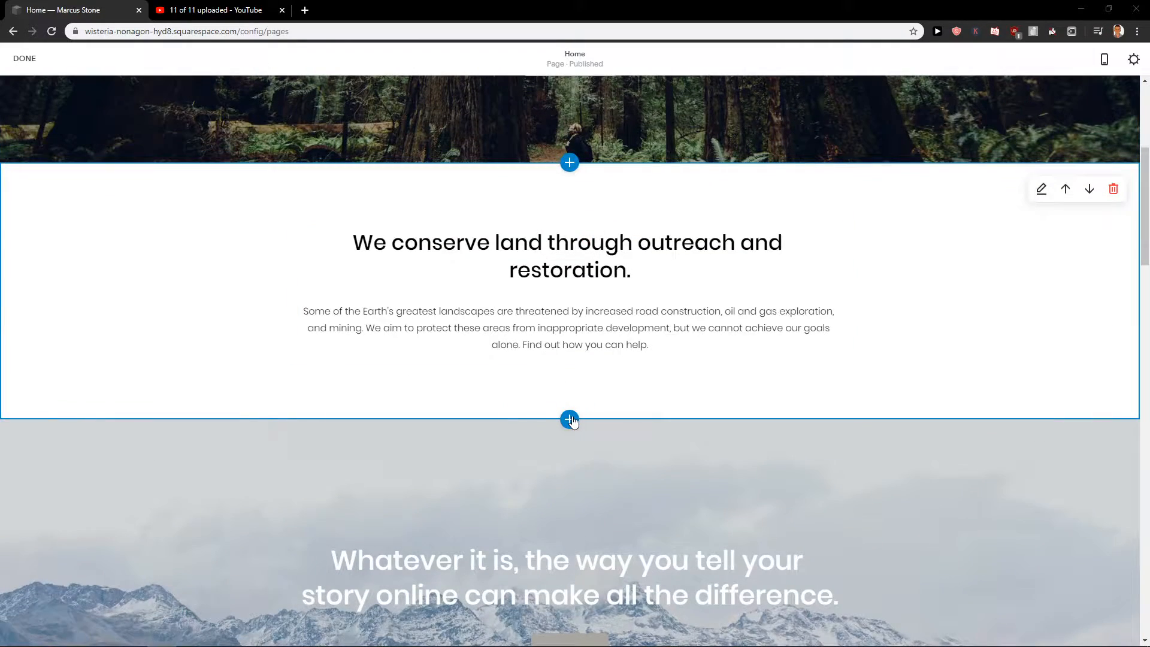
pyautogui.click(568, 420)
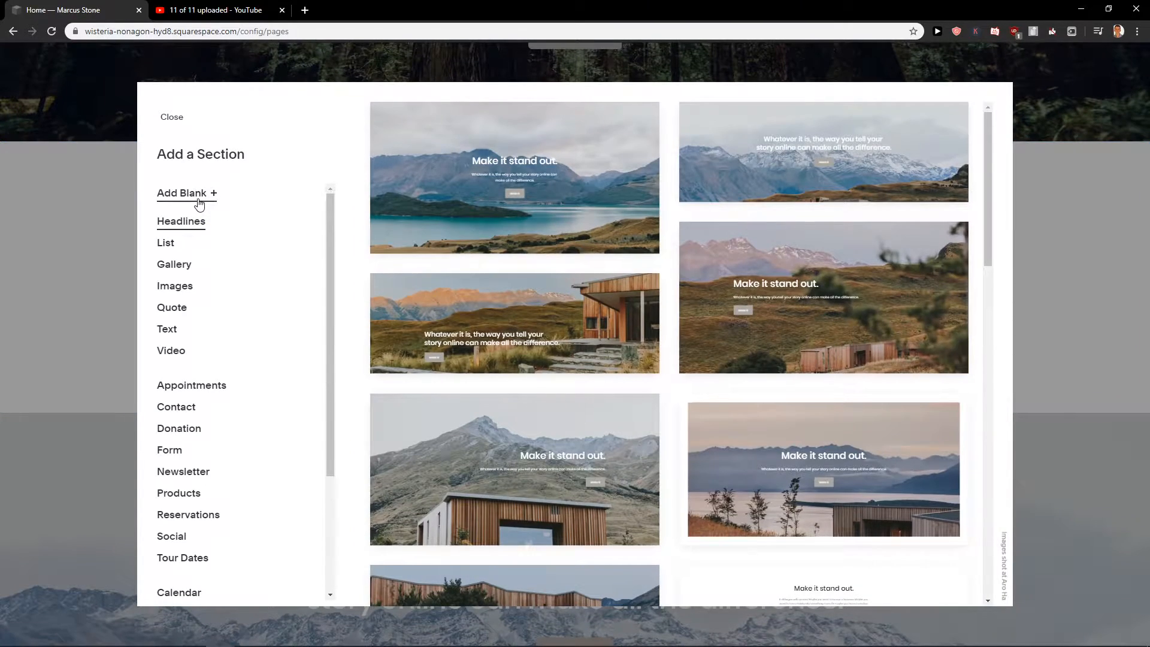
pyautogui.click(186, 192)
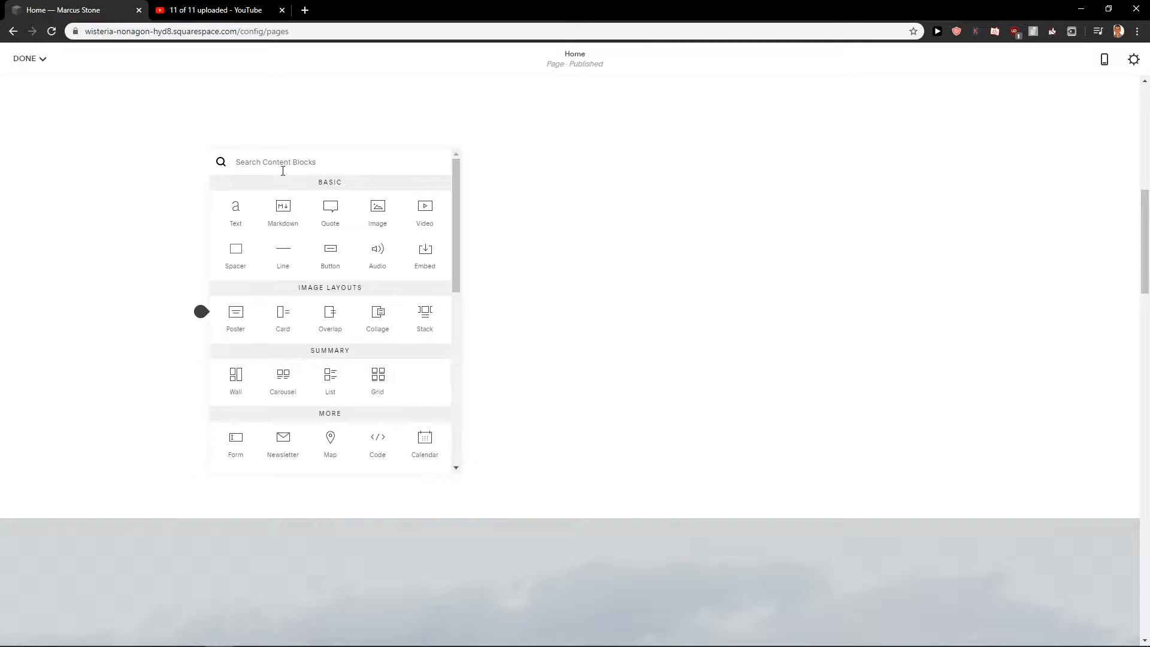
# Scroll the content block chooser to find the Charts group
pyautogui.scroll(-3)
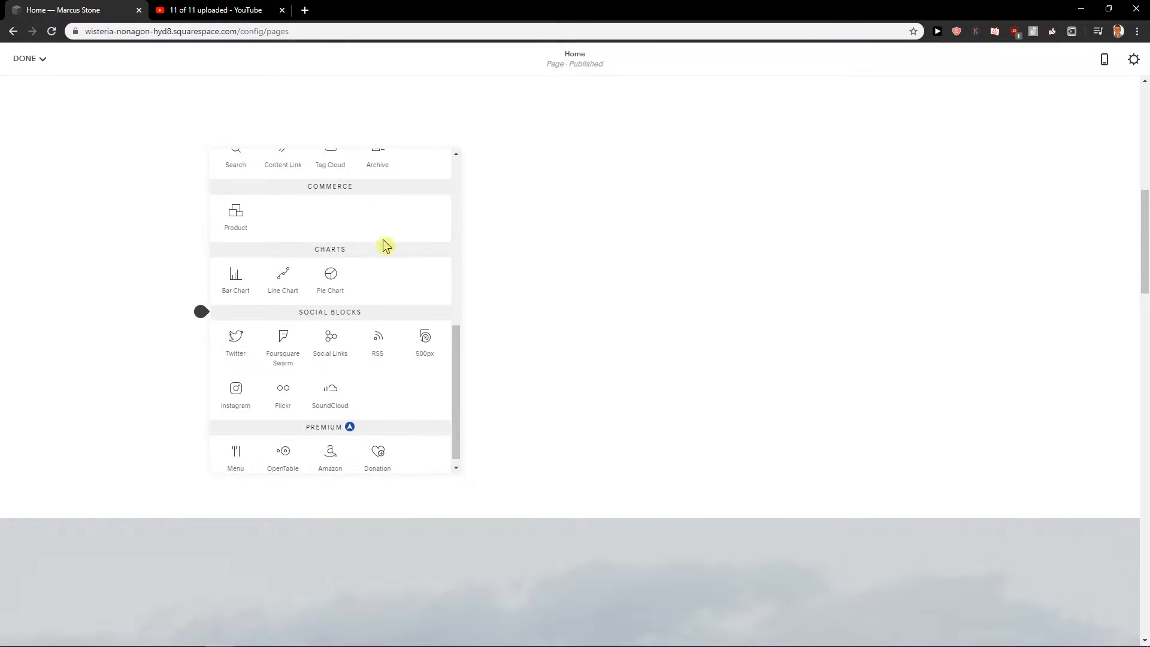
pyautogui.scroll(3)
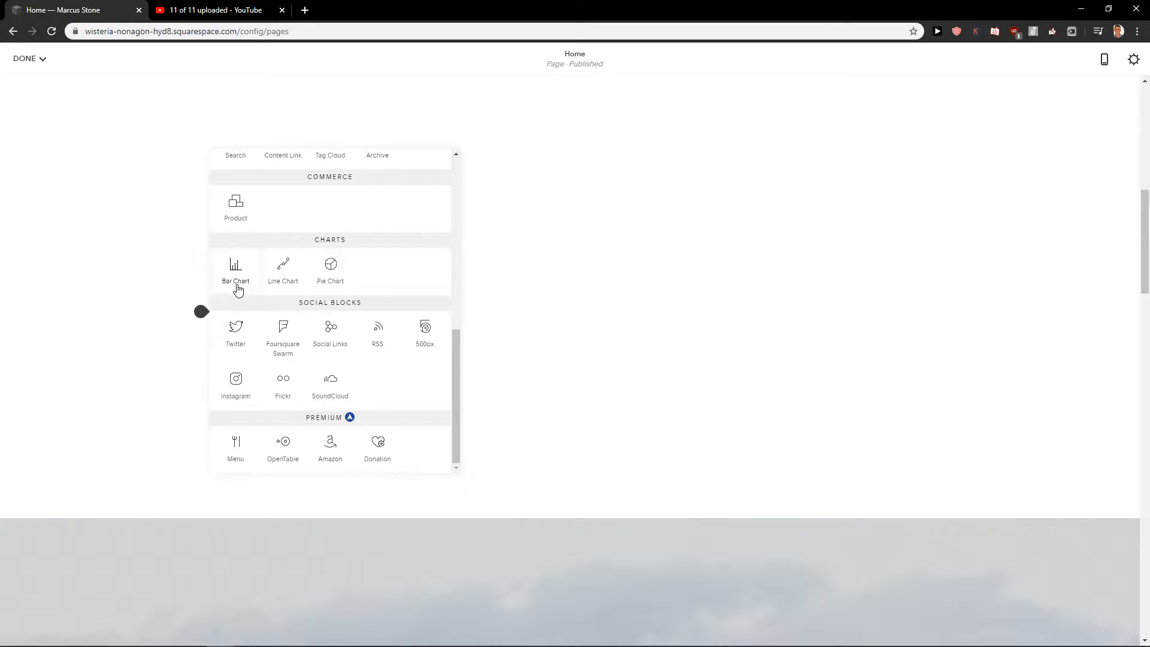
pyautogui.moveTo(330, 280)
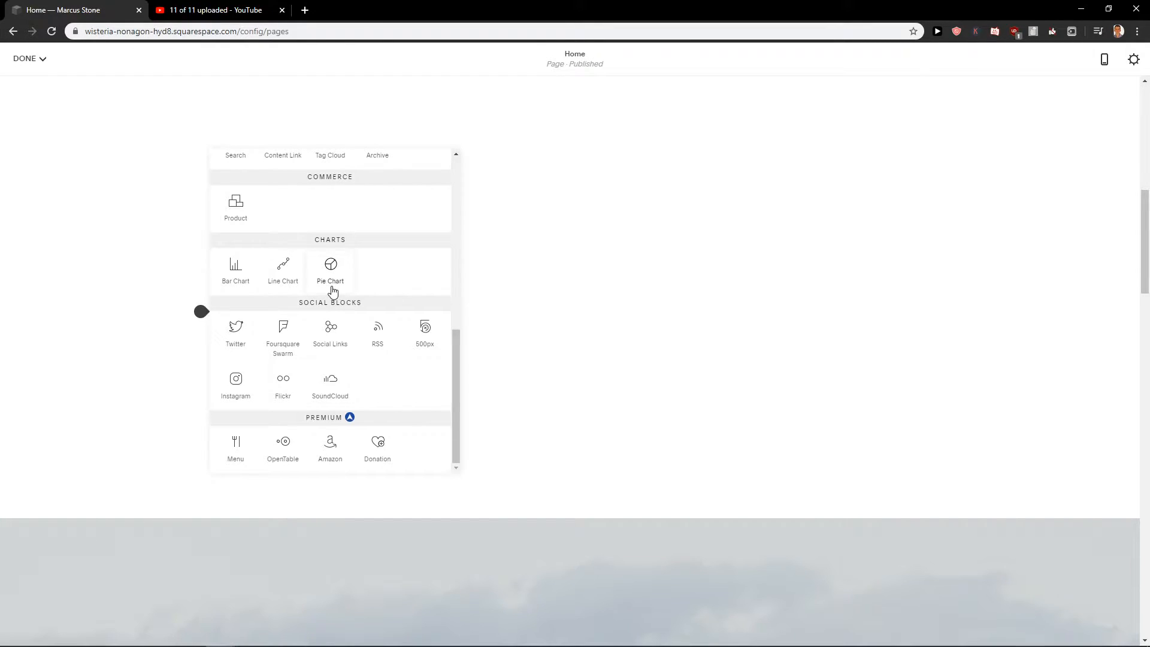
pyautogui.moveTo(236, 271)
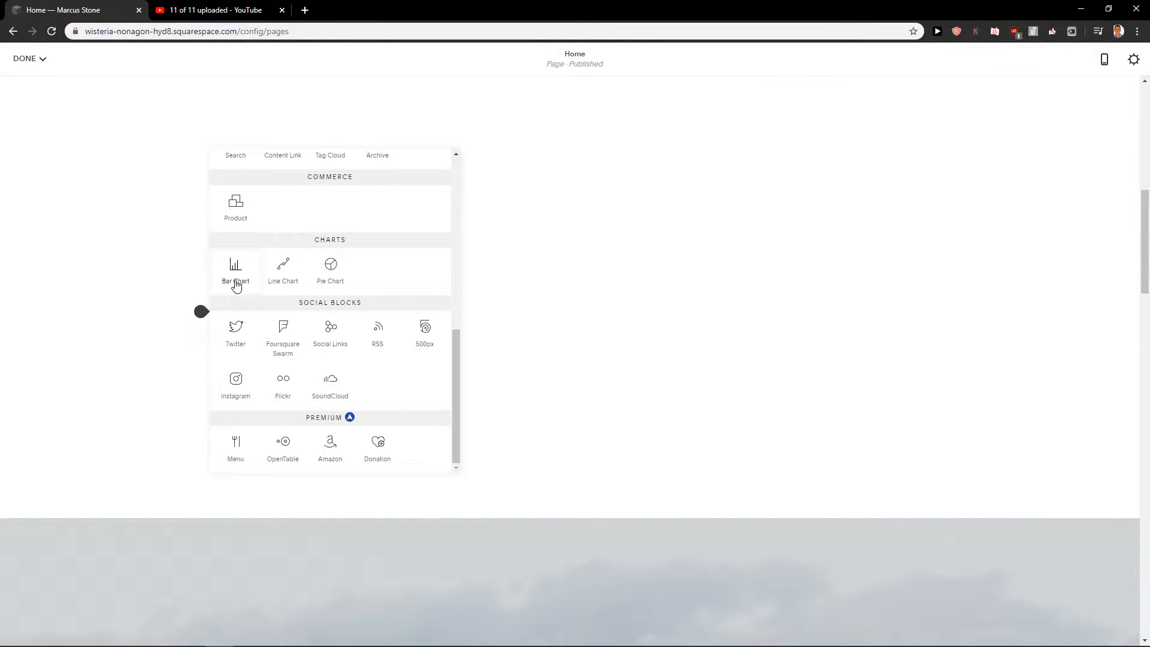
# Insert a Bar Chart block, review the Chart Type options, and scroll to view it
pyautogui.click(235, 268)
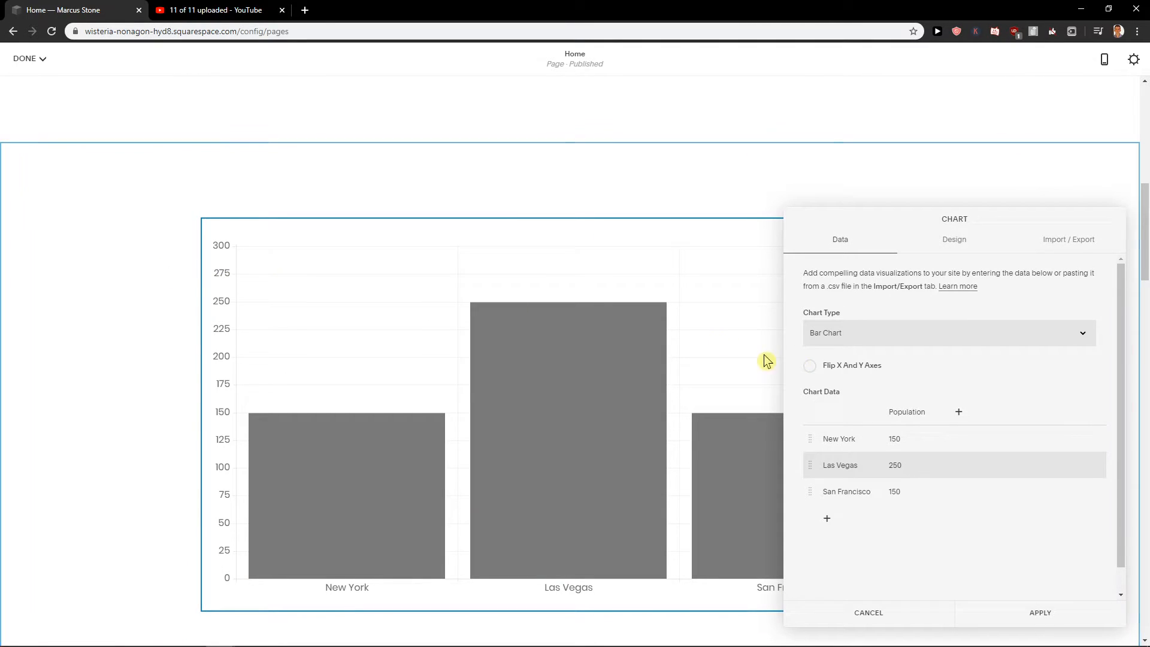
pyautogui.moveTo(938, 332)
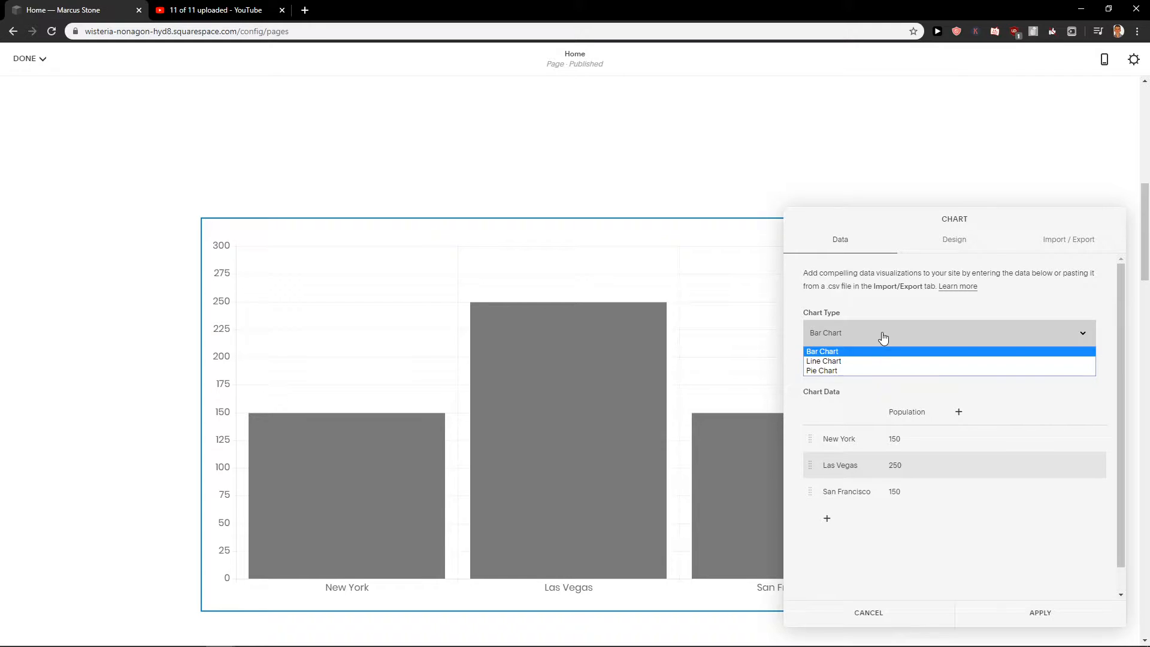
pyautogui.moveTo(843, 340)
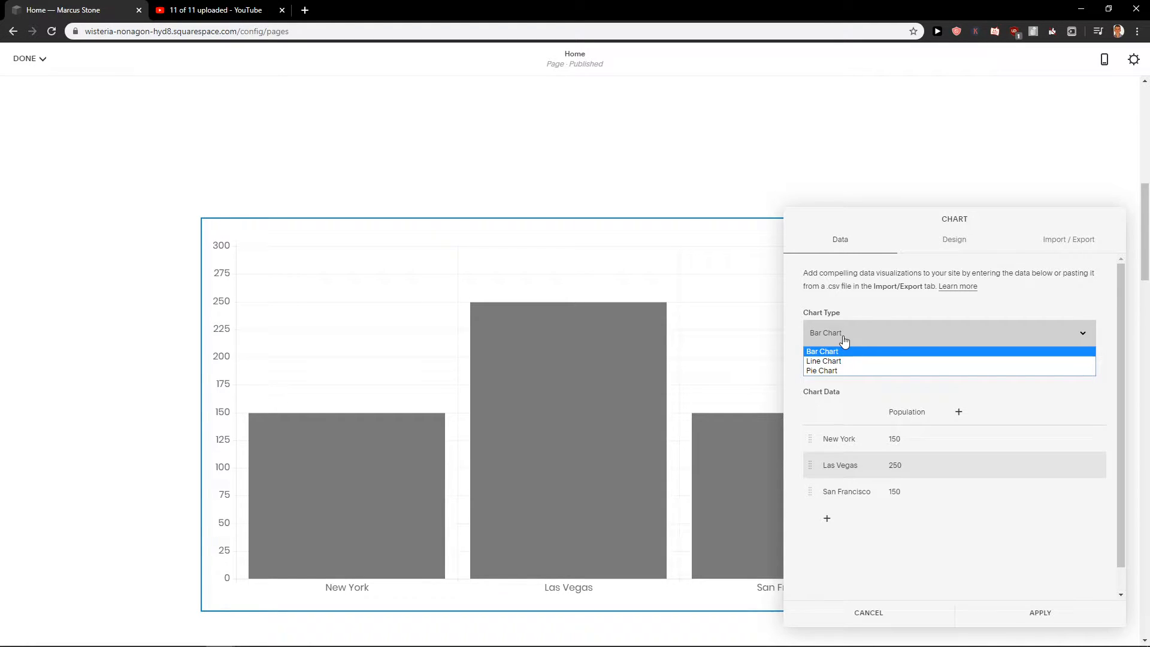
pyautogui.click(820, 350)
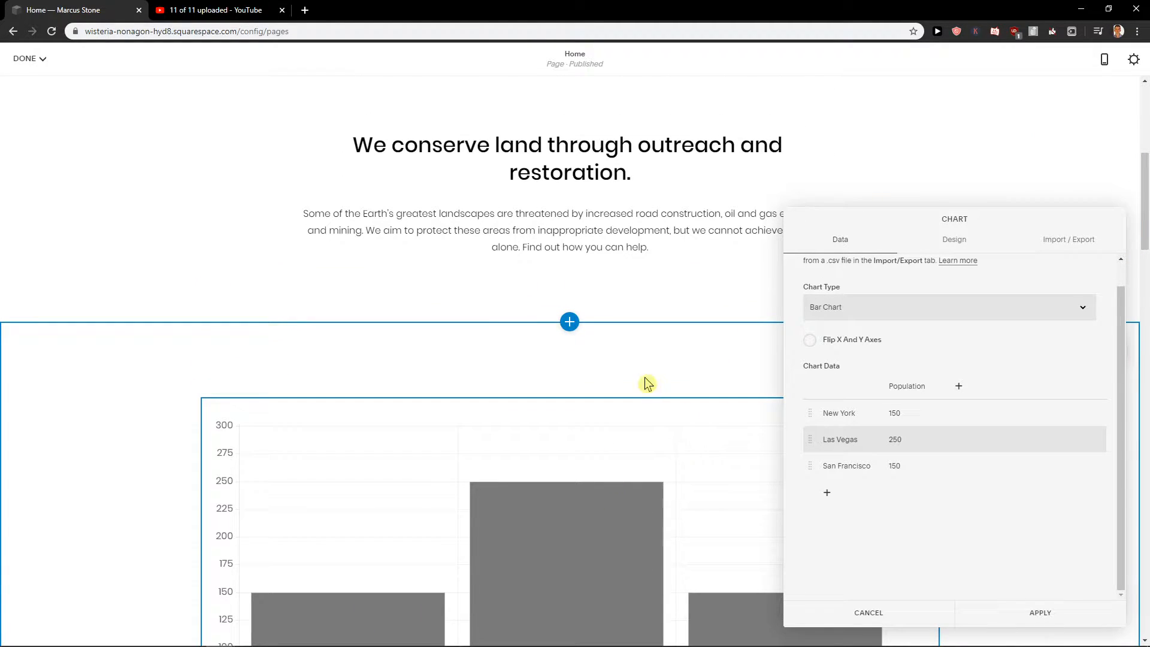
pyautogui.scroll(-3)
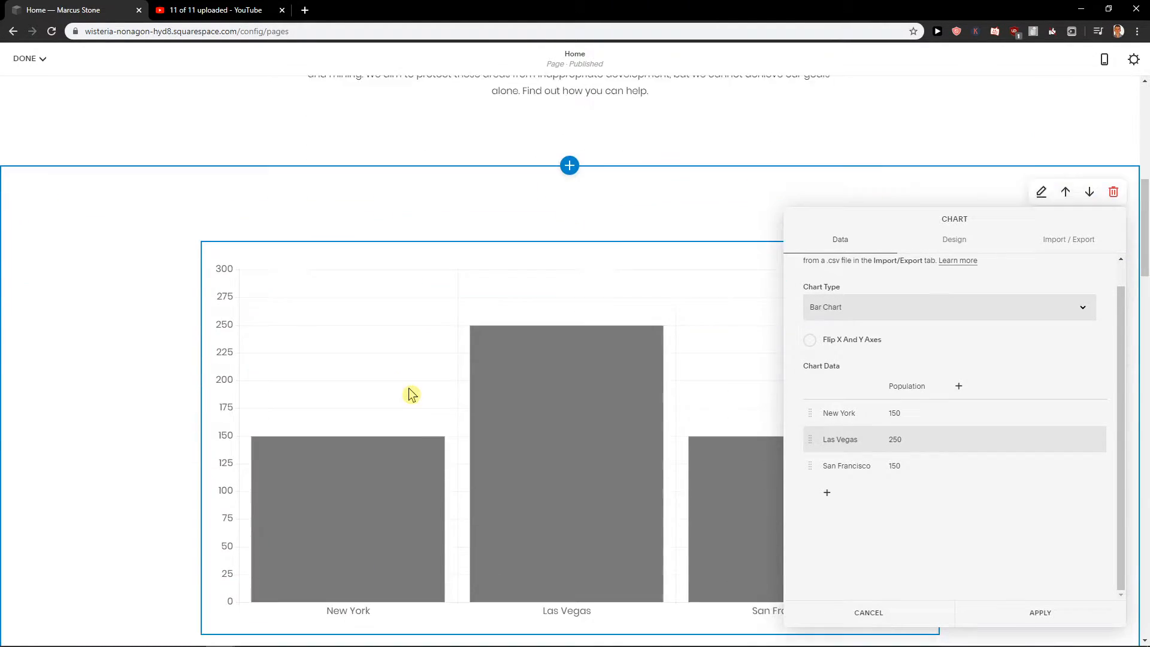
pyautogui.scroll(-3)
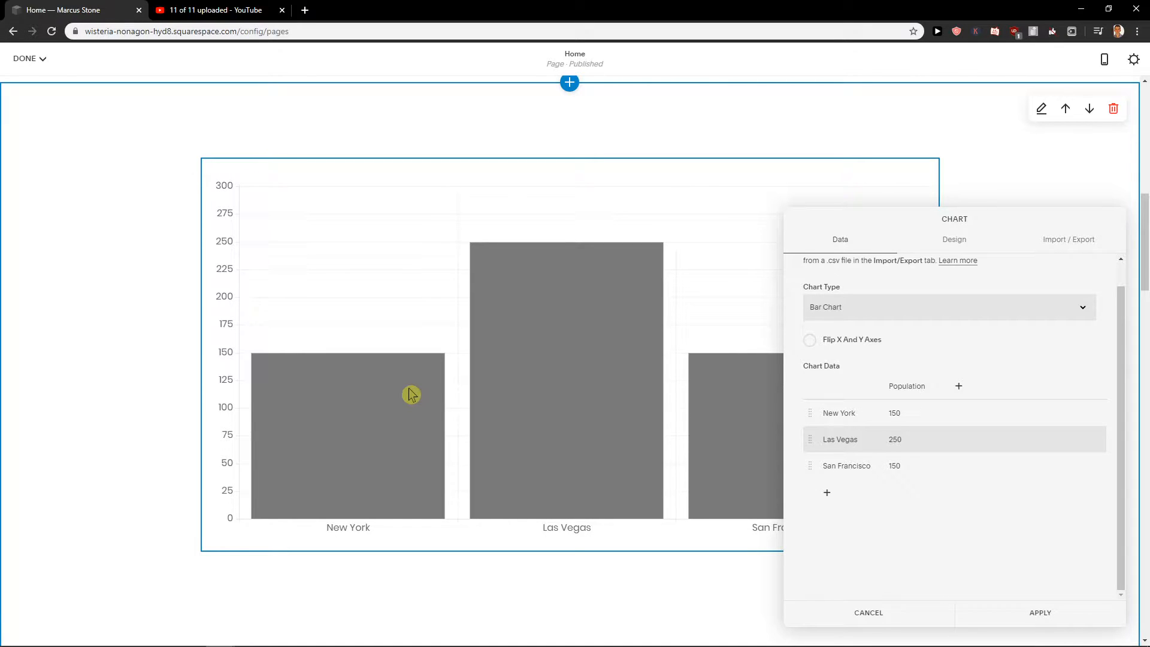
pyautogui.moveTo(792, 431)
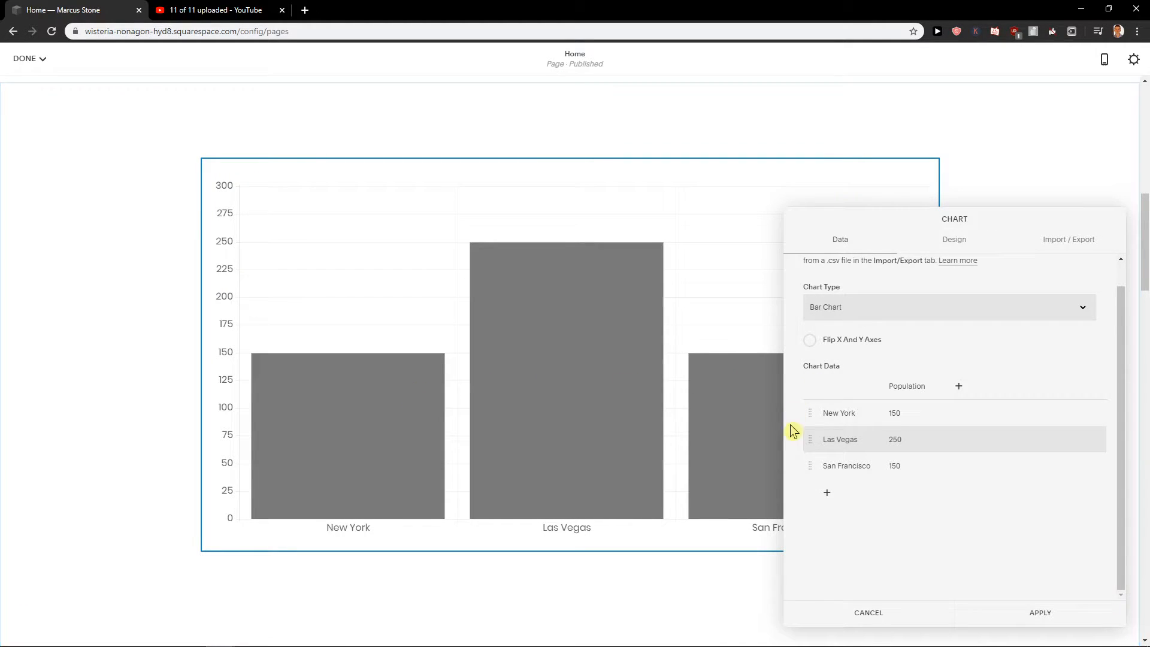
# Relabel the chart data with January and February, rename the series Earnings, enter 100
pyautogui.click(895, 412)
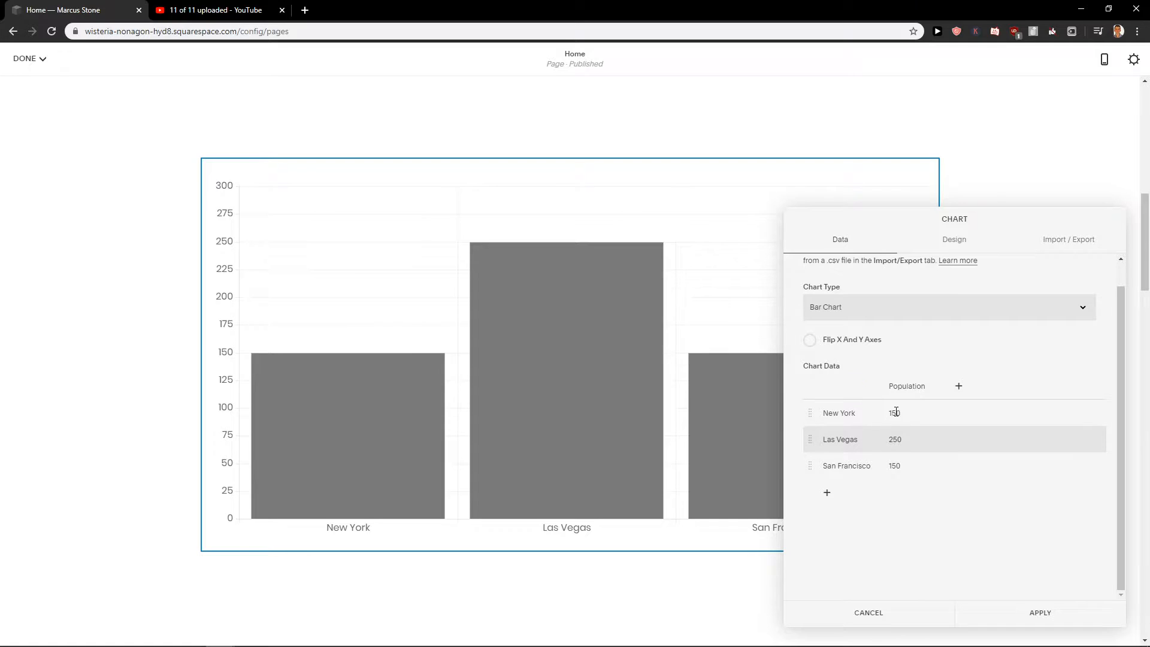
pyautogui.doubleClick(838, 412)
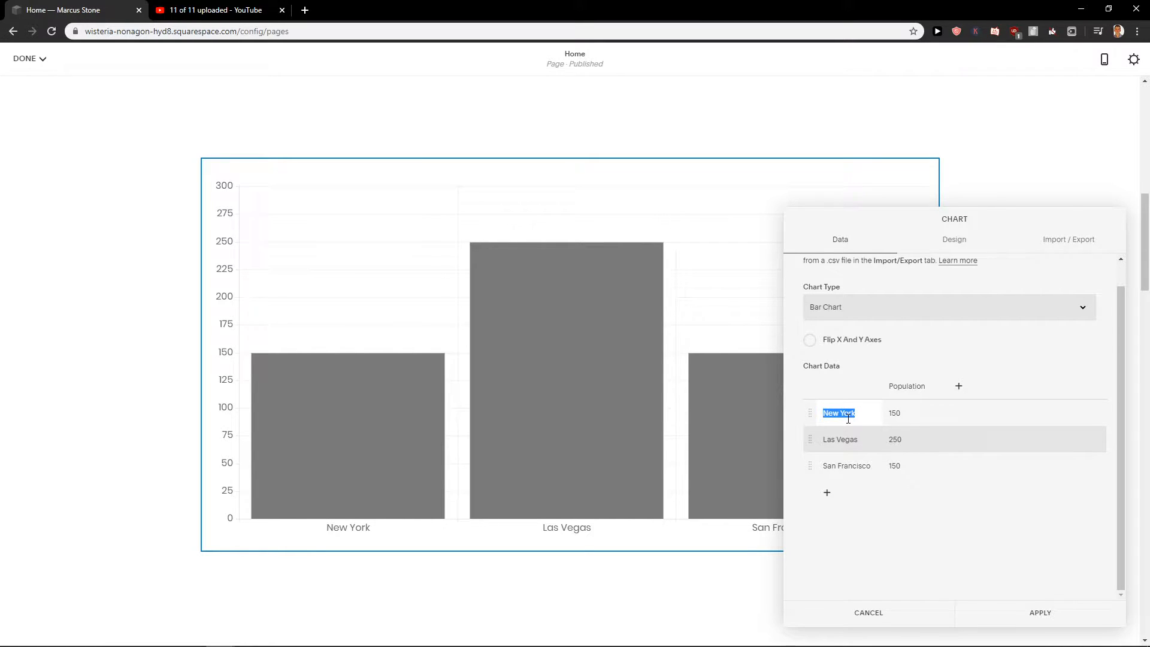
pyautogui.write('January')
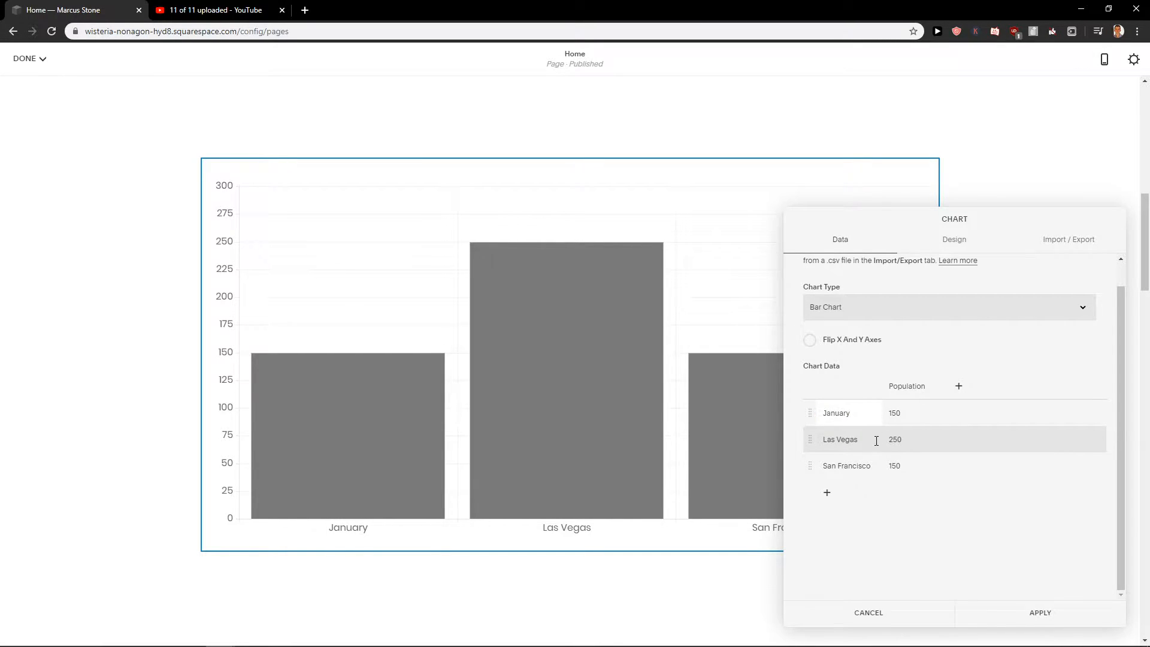
pyautogui.write('February')
pyautogui.write('March')
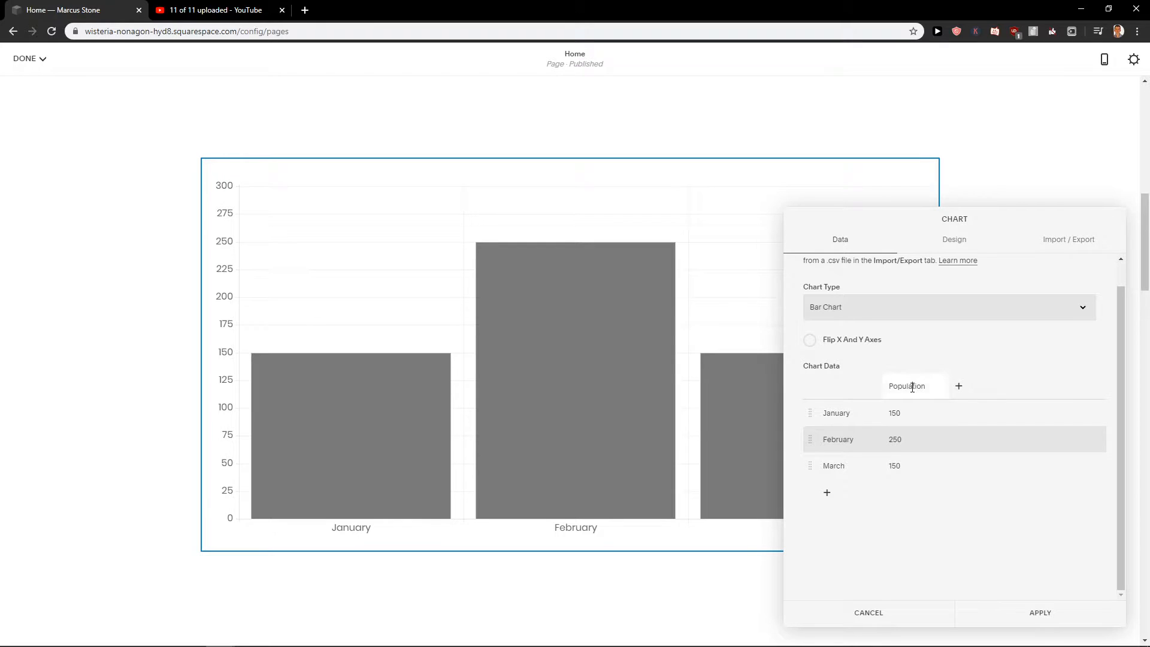
pyautogui.doubleClick(907, 385)
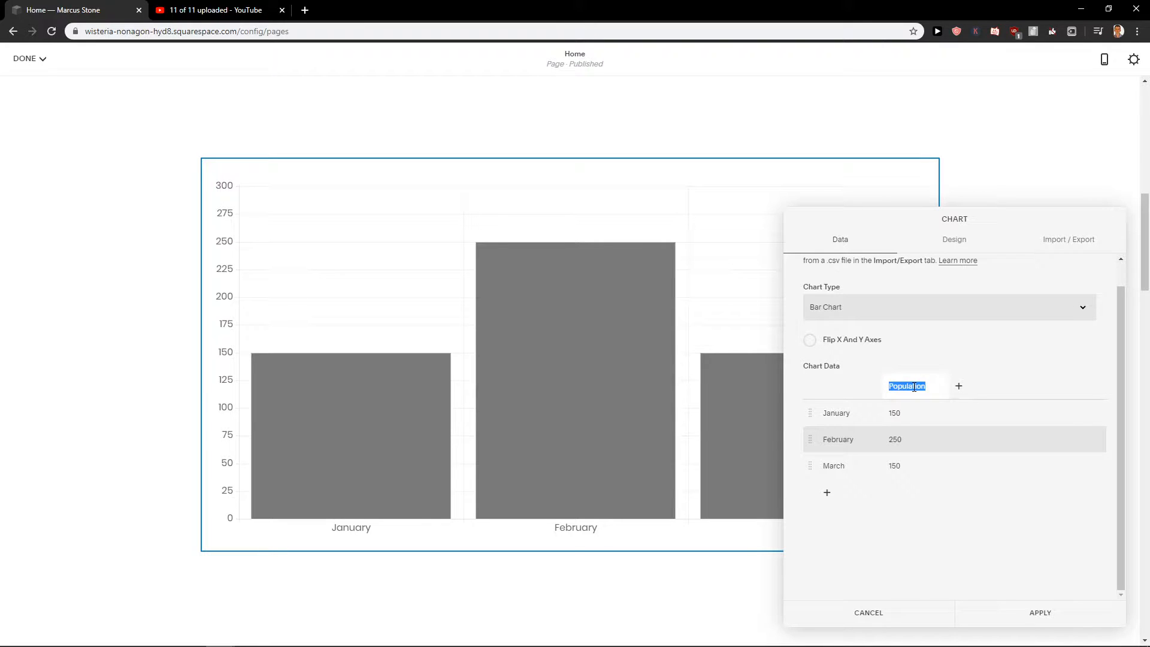
pyautogui.write('Earnings')
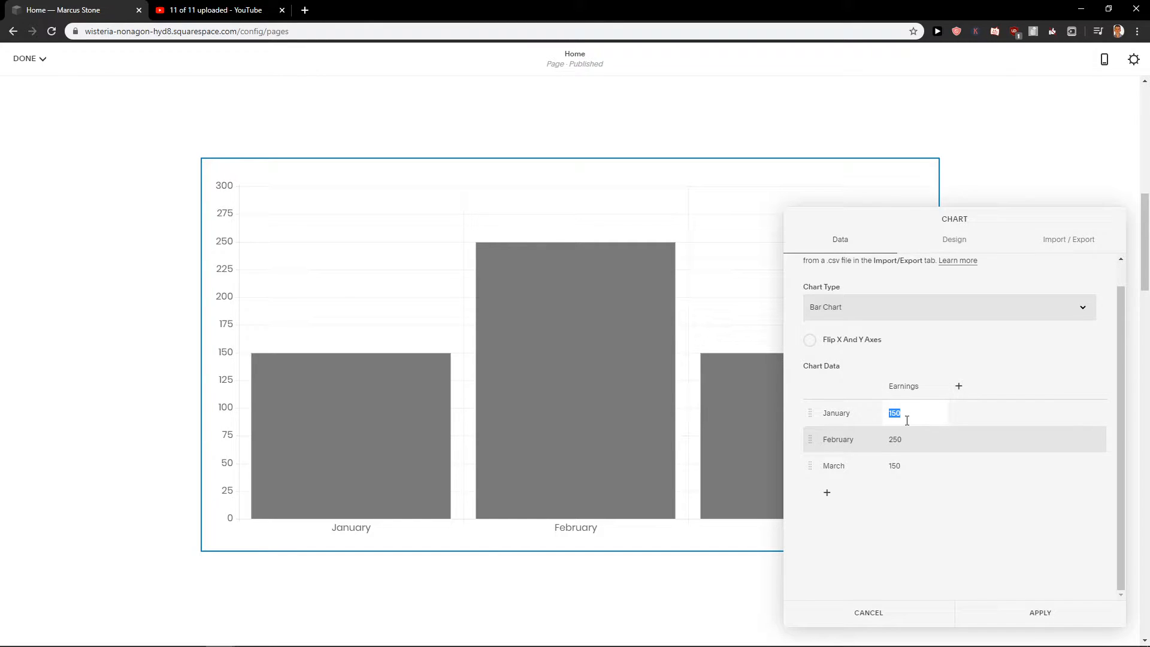
pyautogui.write('100')
pyautogui.click(916, 466)
pyautogui.write('400')
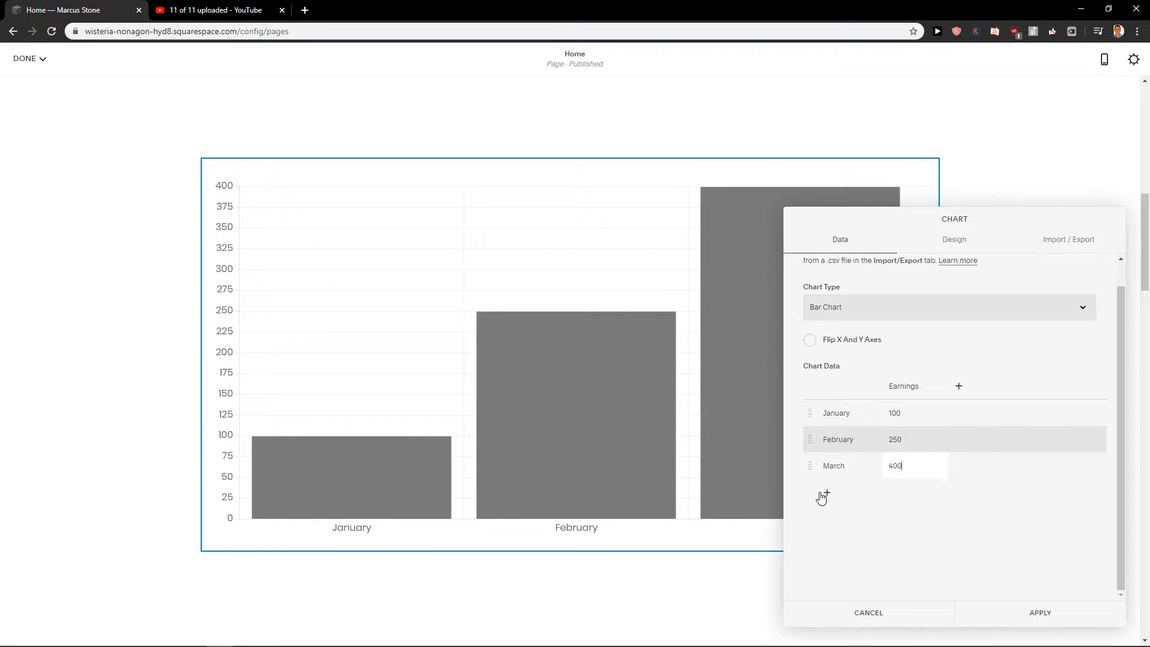
# Add a new May data row with an earnings value of 600
pyautogui.click(822, 497)
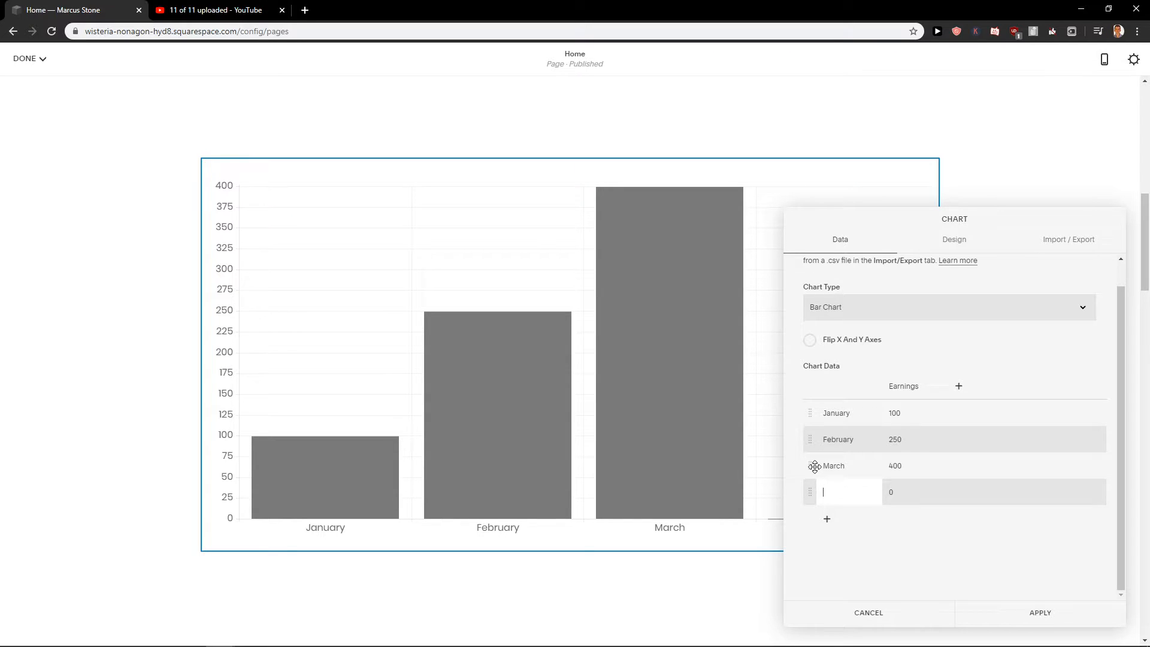
pyautogui.moveTo(837, 483)
pyautogui.write('500')
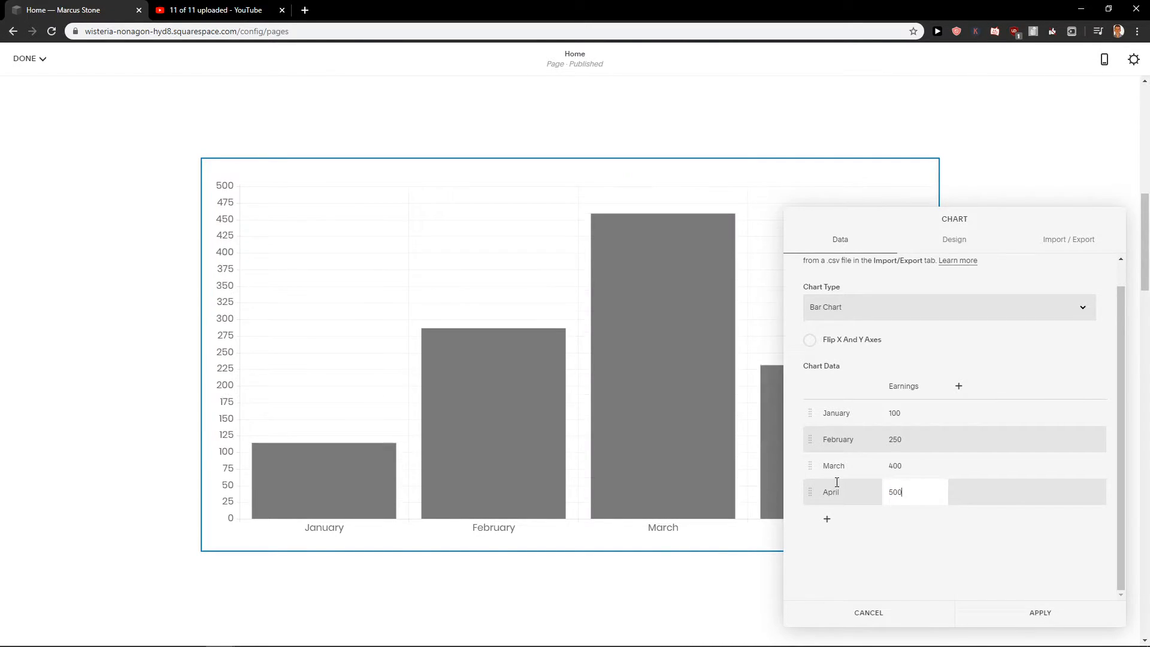
pyautogui.press('Return')
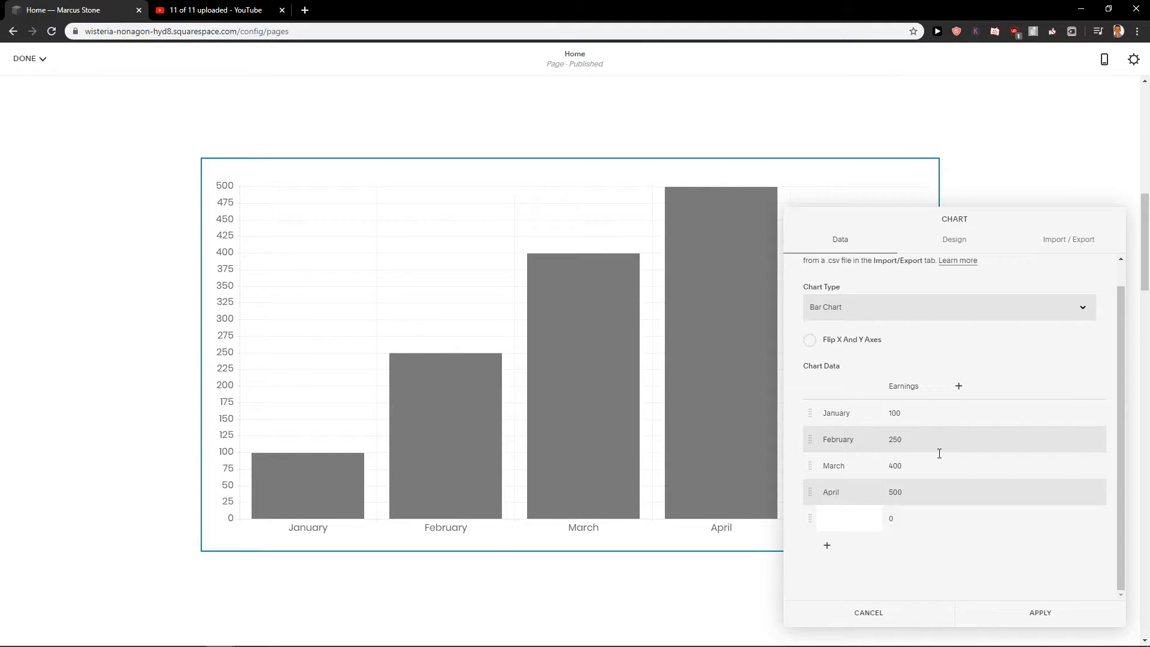
pyautogui.write('M')
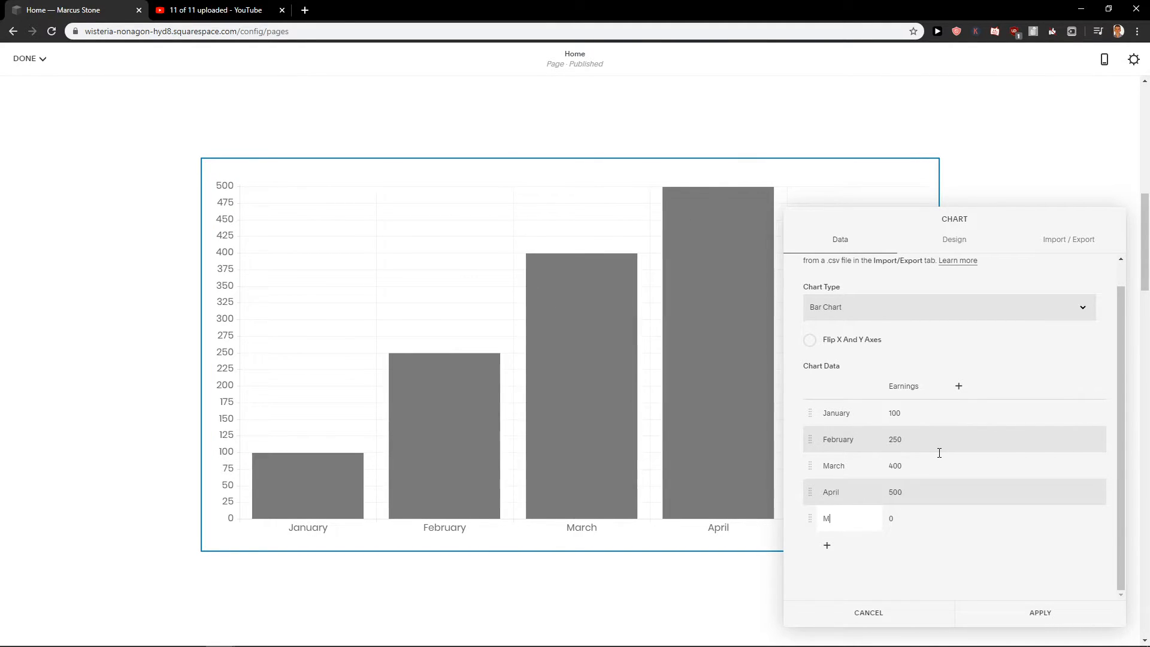
pyautogui.write('ay')
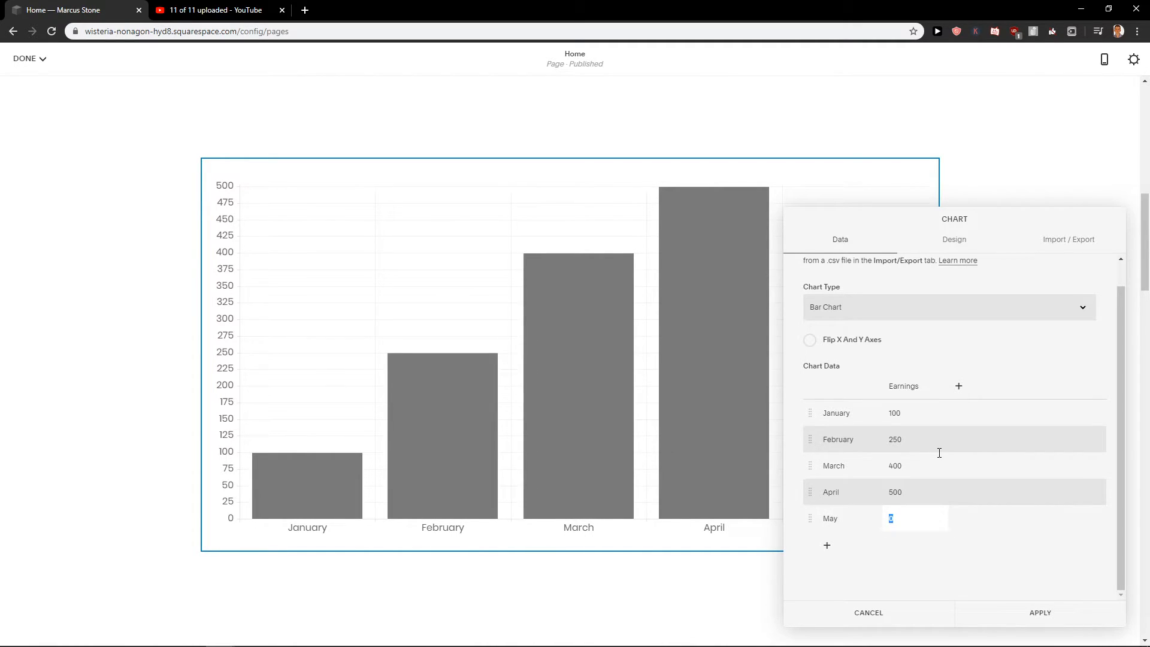
pyautogui.write('600')
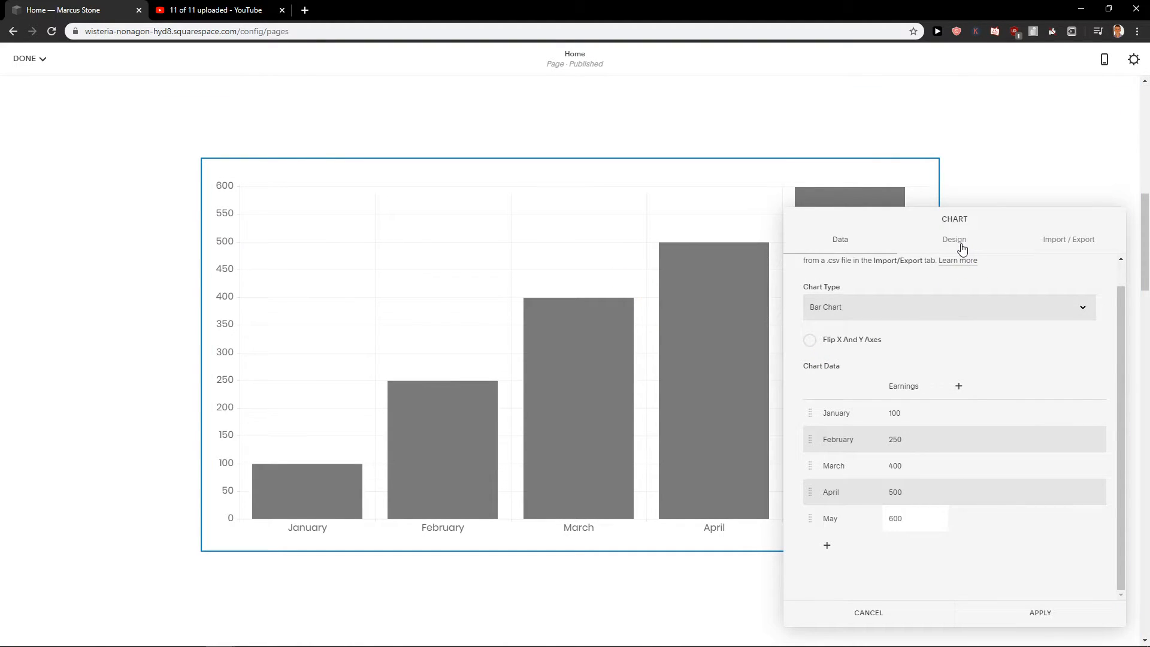
# Set the chart title to 'Popularity' and turn on Show Legend
pyautogui.click(953, 239)
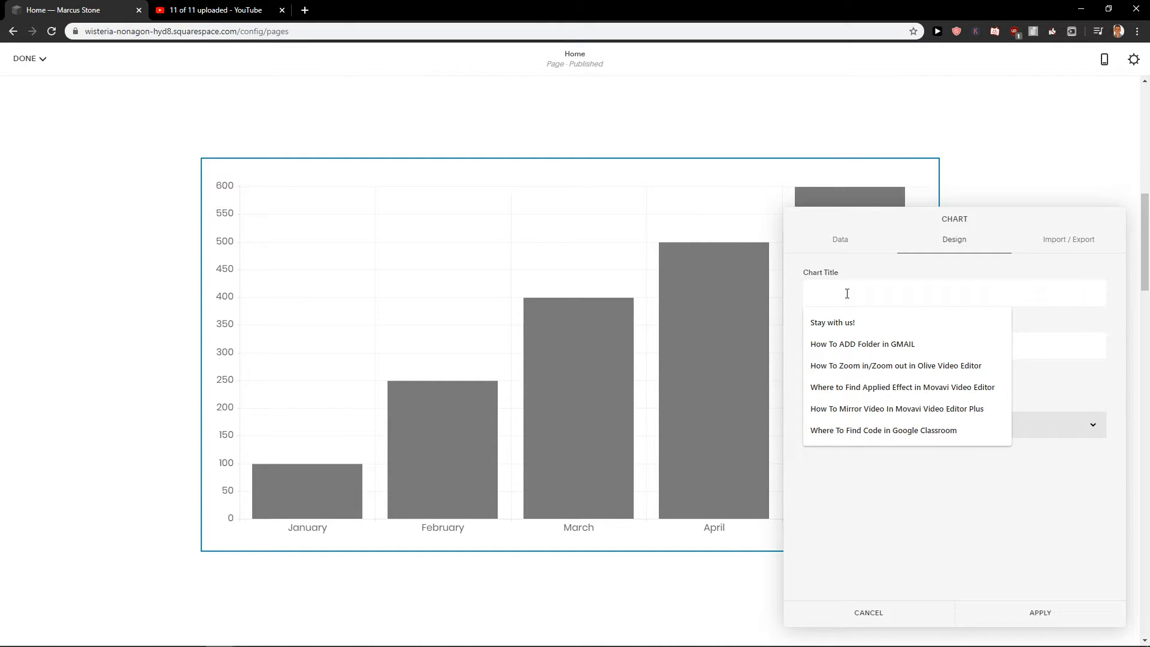
pyautogui.write('OUr inco')
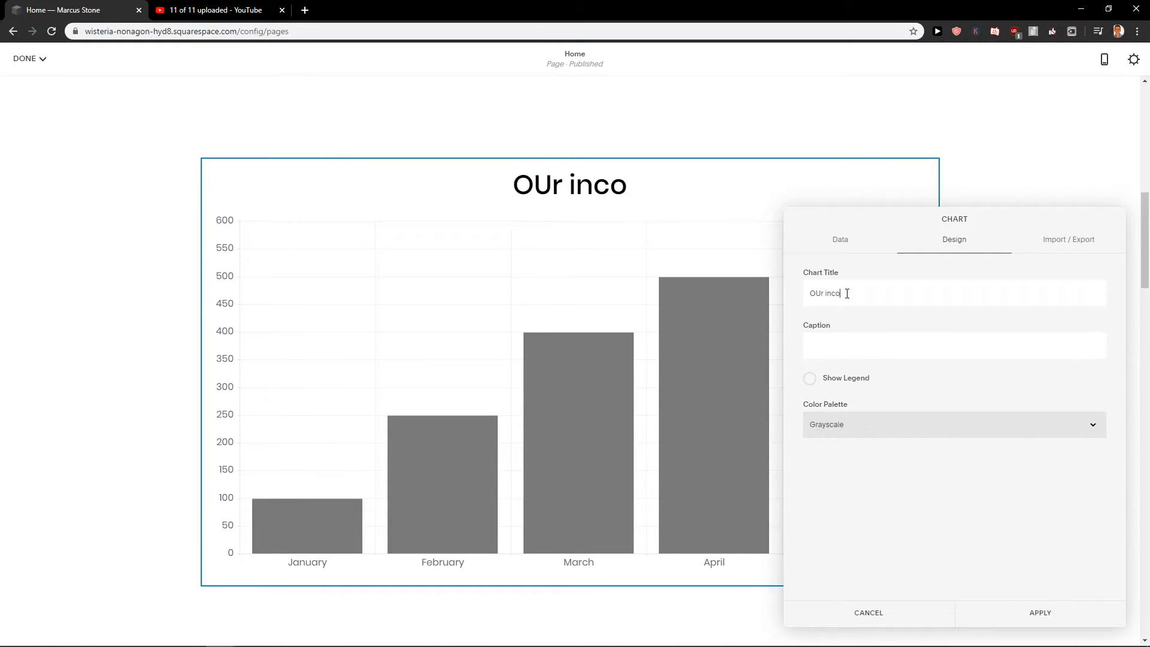
pyautogui.press('Backspace')
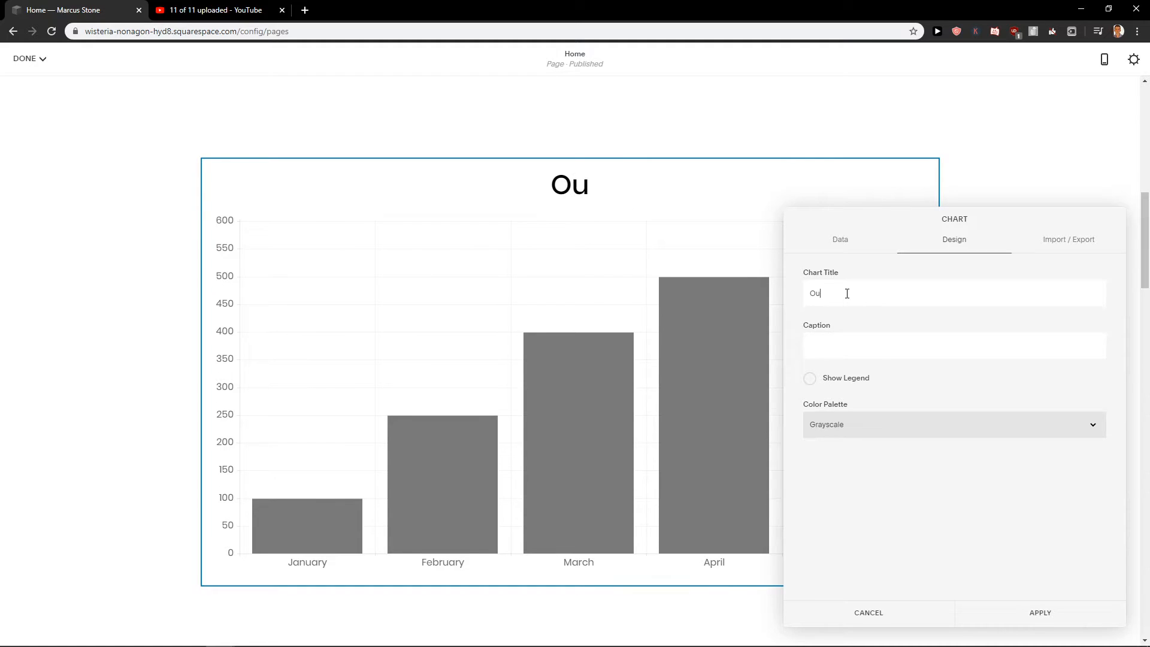
pyautogui.write('Popula')
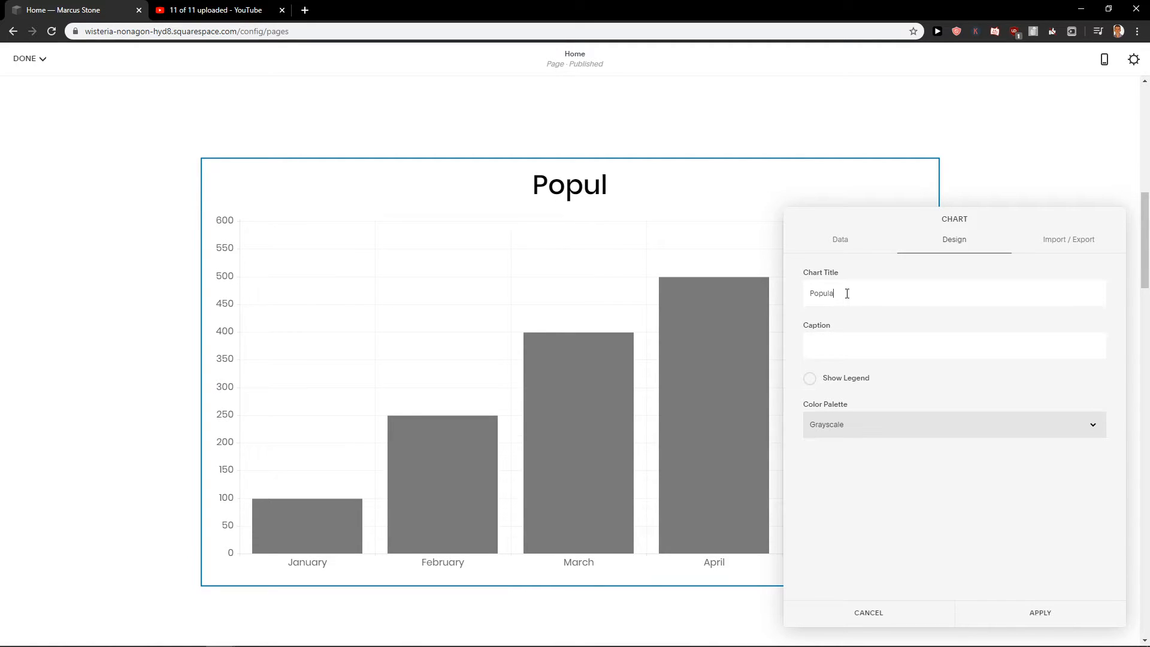
pyautogui.click(809, 378)
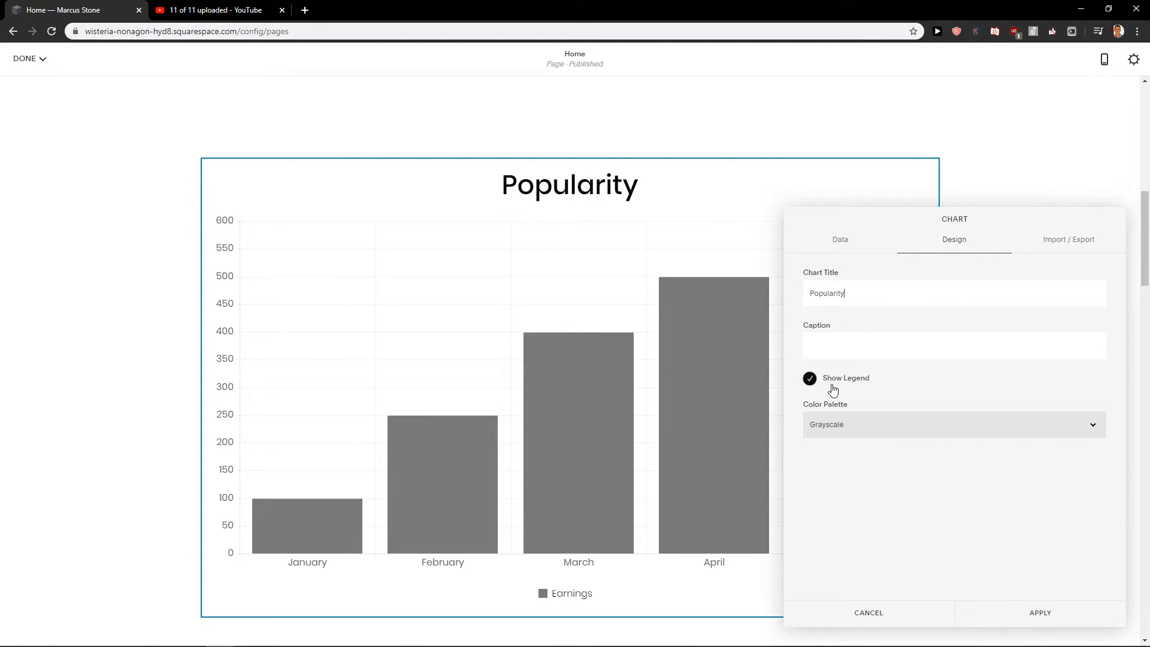
# Choose the navy Cool color palette for the bars and apply the chart changes
pyautogui.click(950, 424)
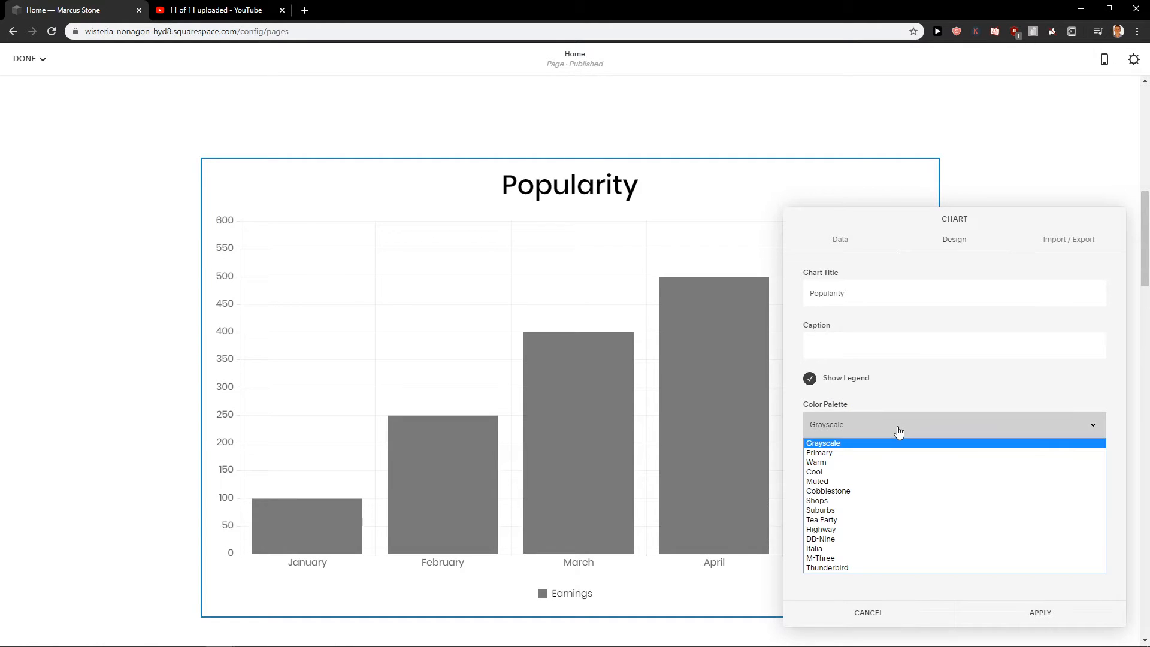
pyautogui.click(815, 471)
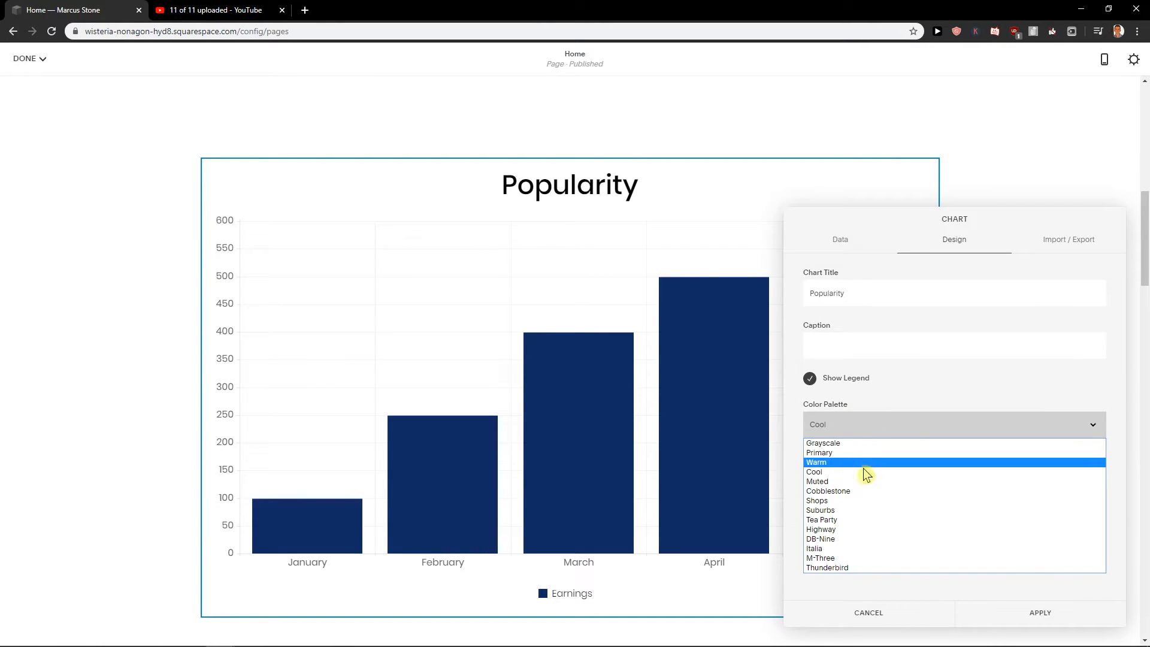
pyautogui.click(816, 461)
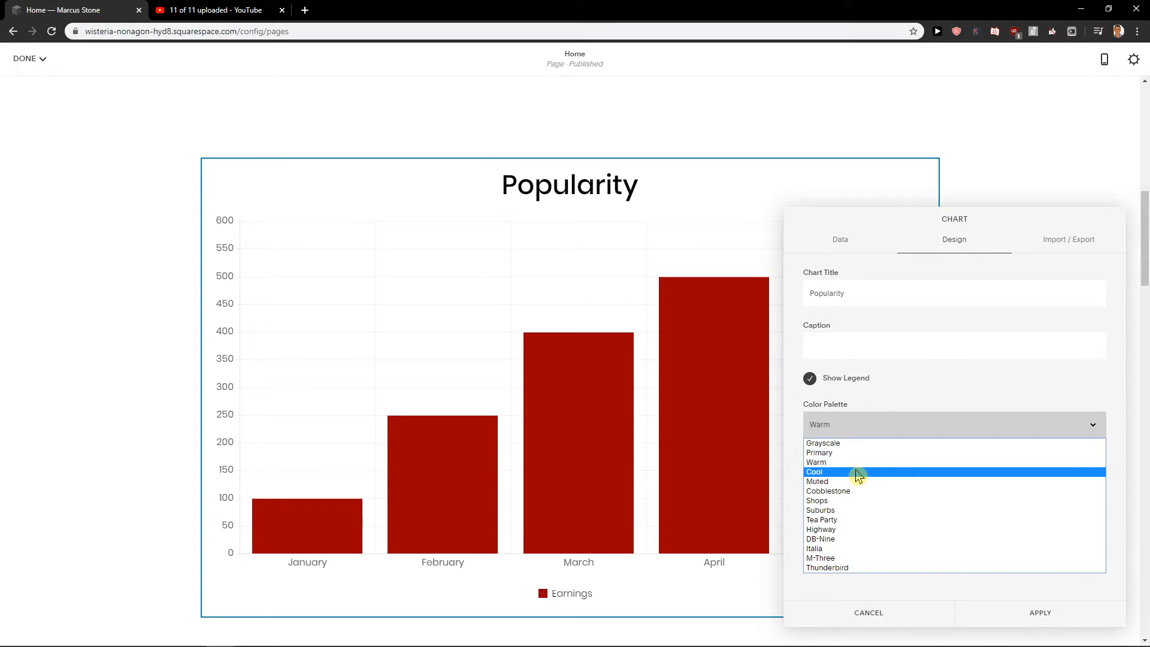
pyautogui.click(814, 471)
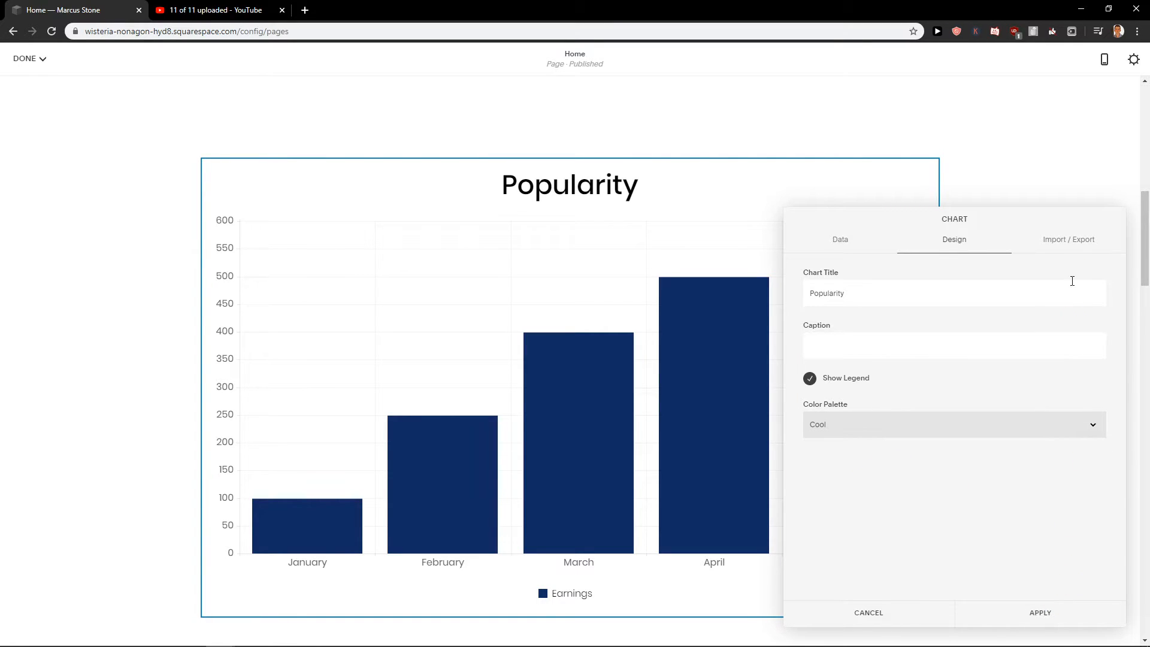
pyautogui.click(1038, 612)
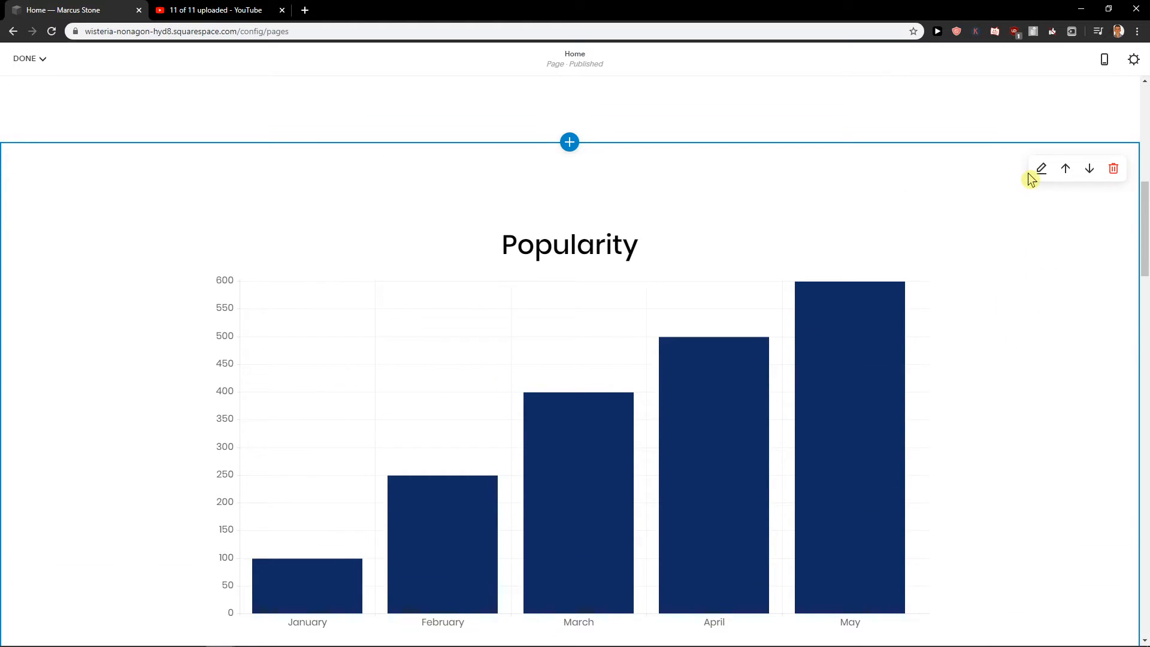
# Set the chart section's Content Width to medium in its layout settings
pyautogui.click(1040, 169)
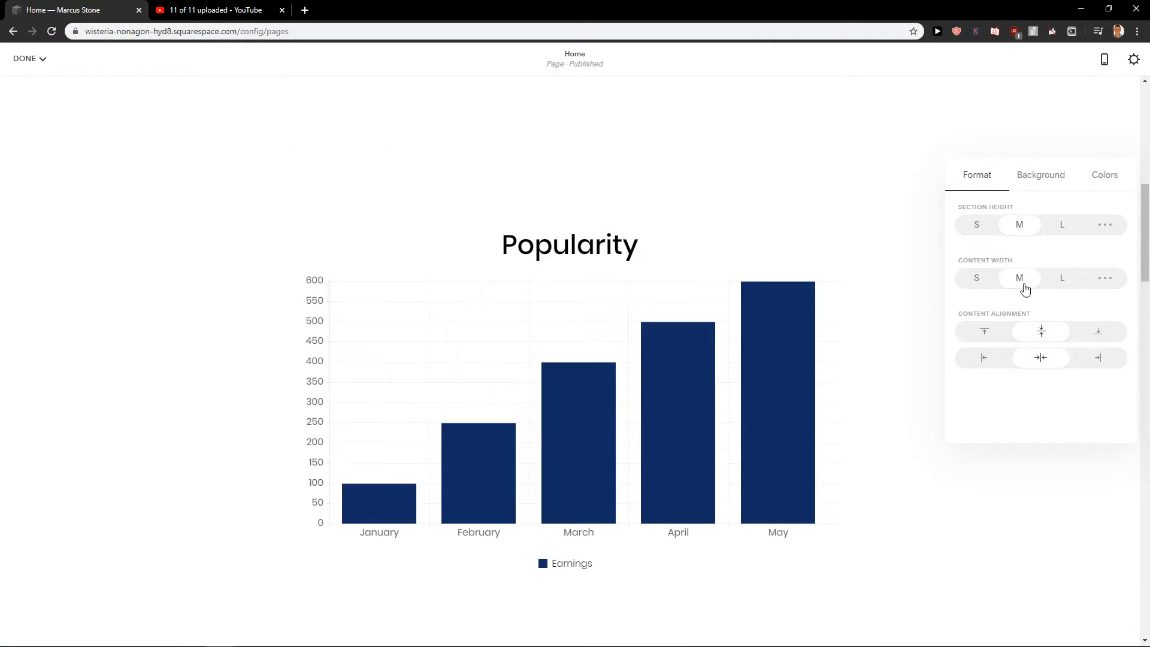
pyautogui.click(976, 225)
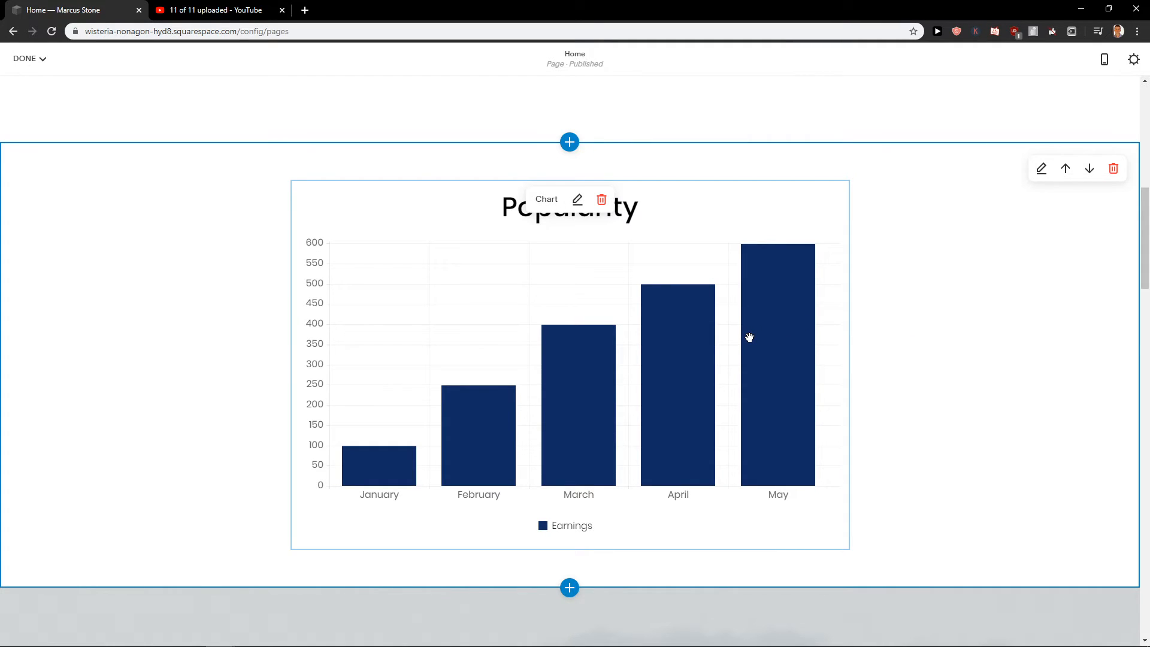
pyautogui.moveTo(1001, 316)
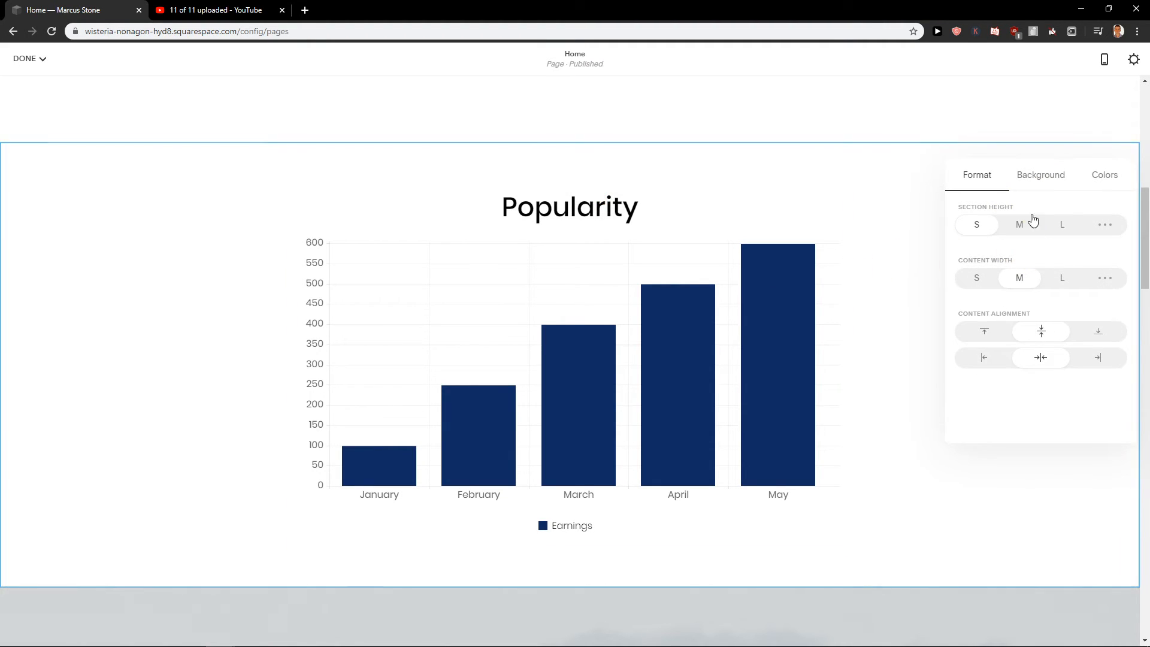
pyautogui.click(570, 206)
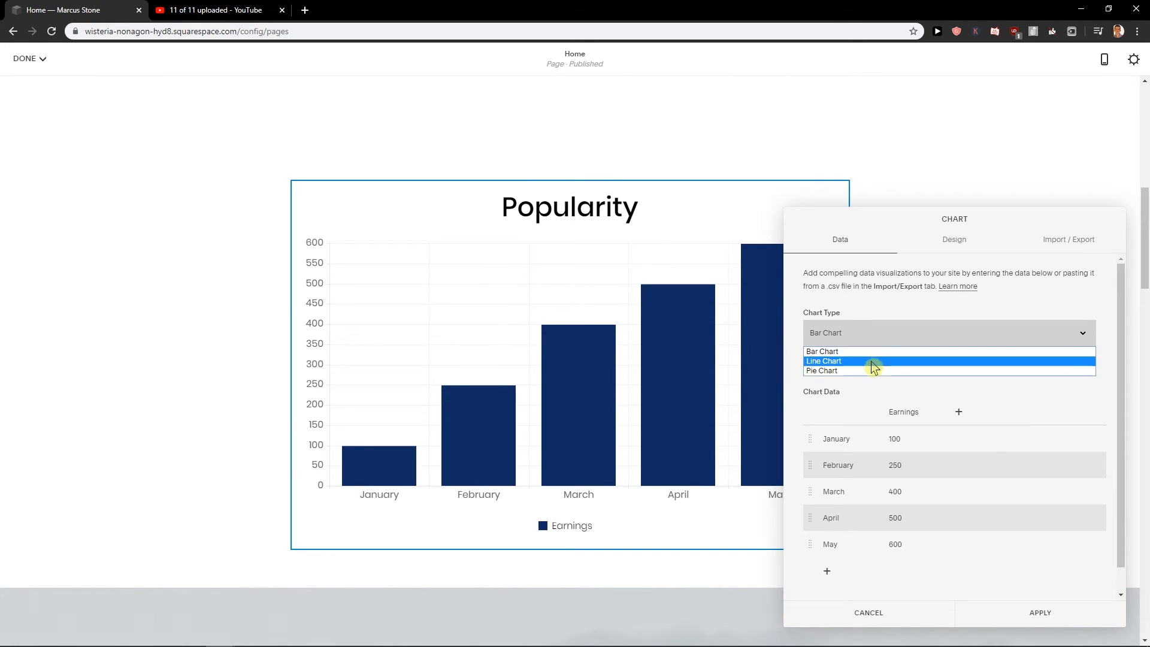
pyautogui.click(824, 360)
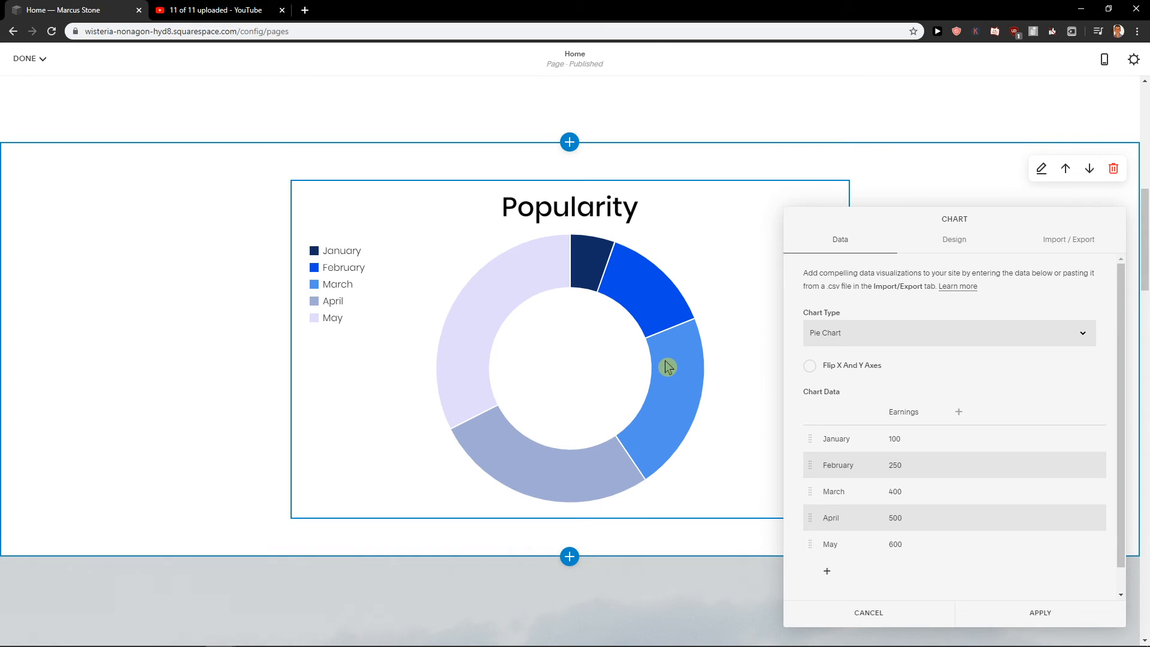
pyautogui.moveTo(693, 376)
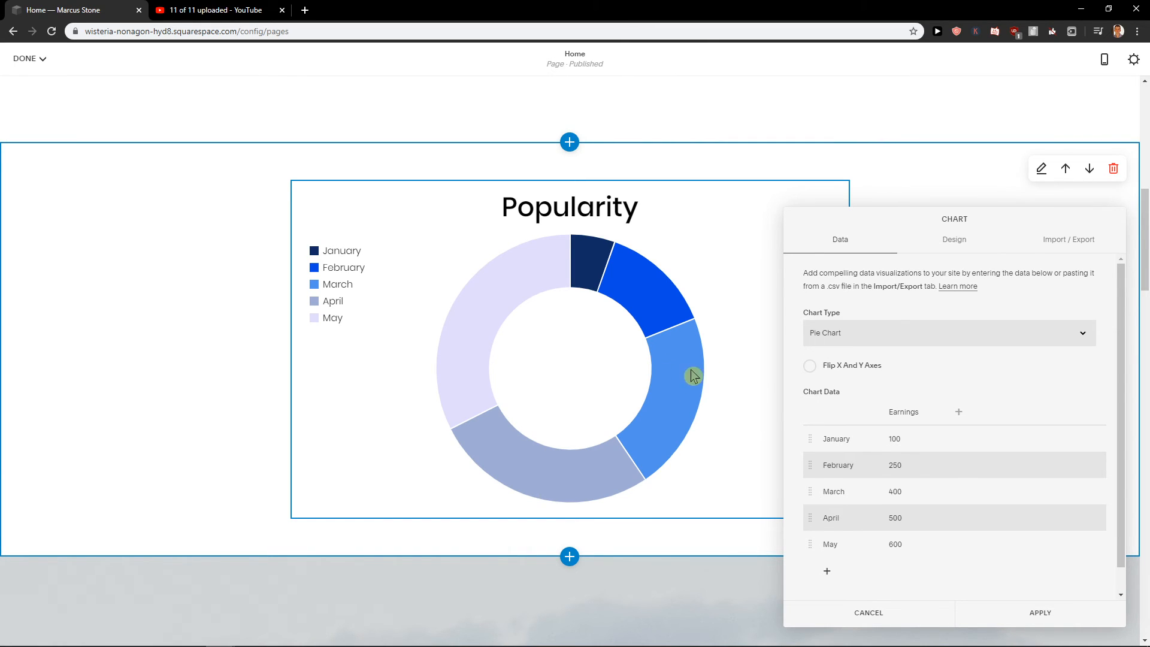
pyautogui.moveTo(685, 279)
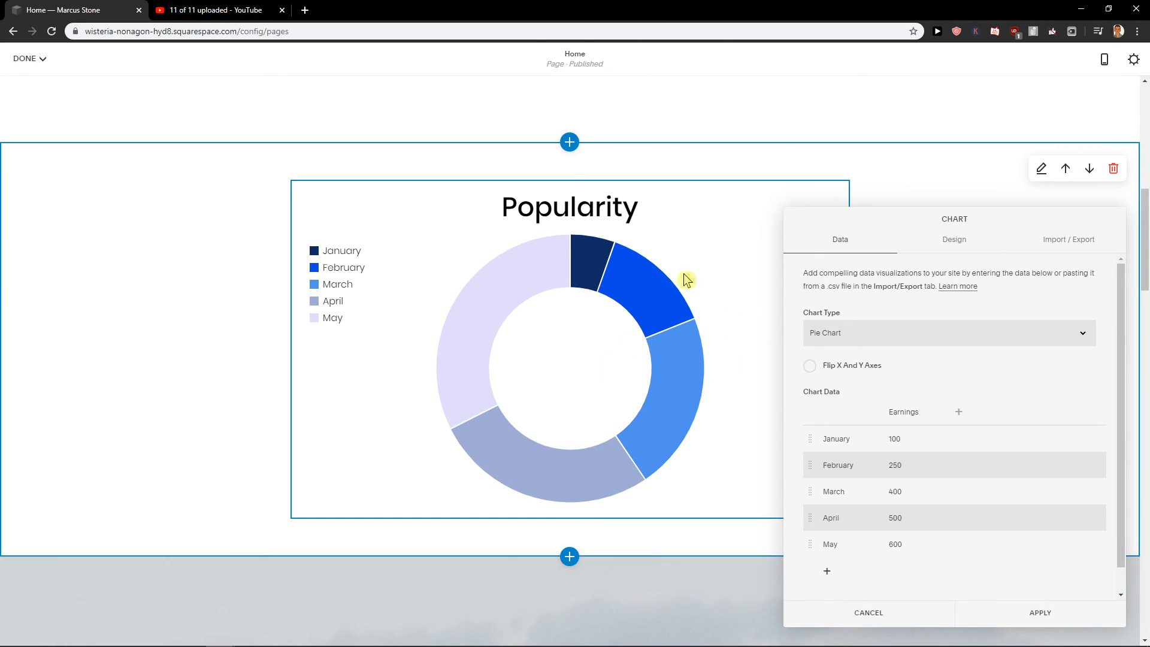
pyautogui.click(947, 333)
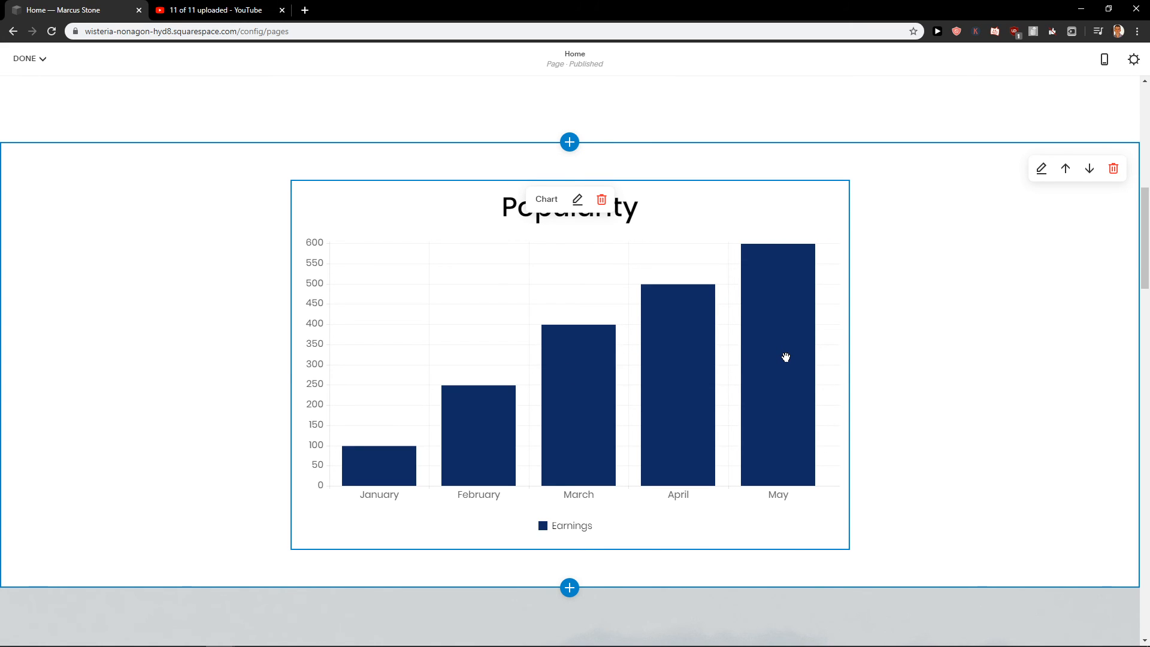
# Reopen the Popularity chart's settings and show the Chart Type list
pyautogui.click(577, 199)
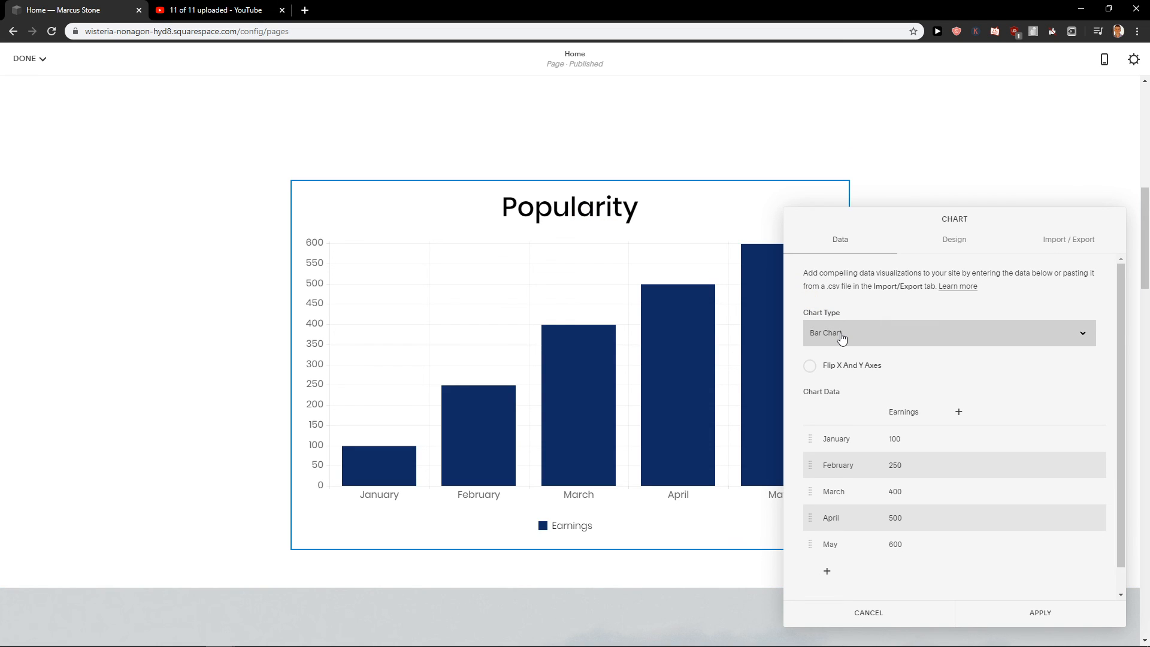
pyautogui.click(946, 333)
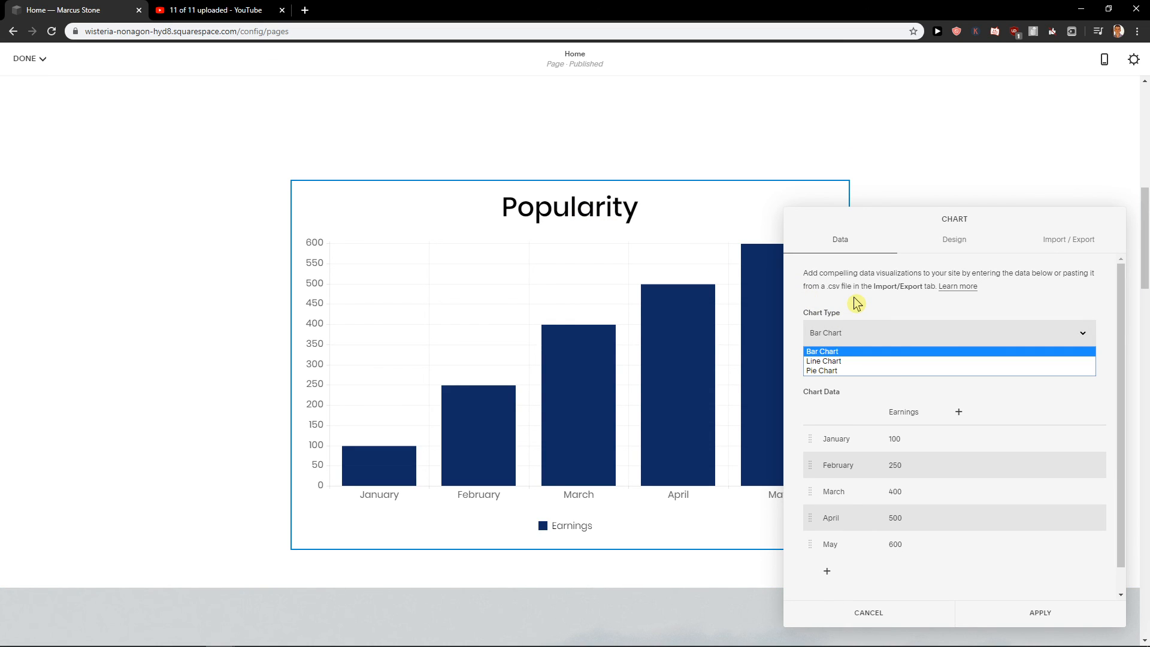